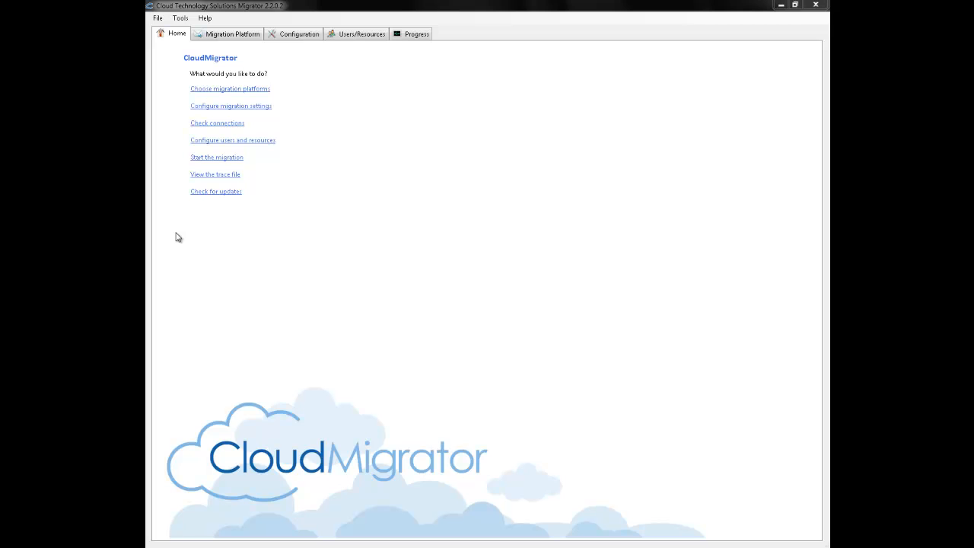
mouse_move(182, 240)
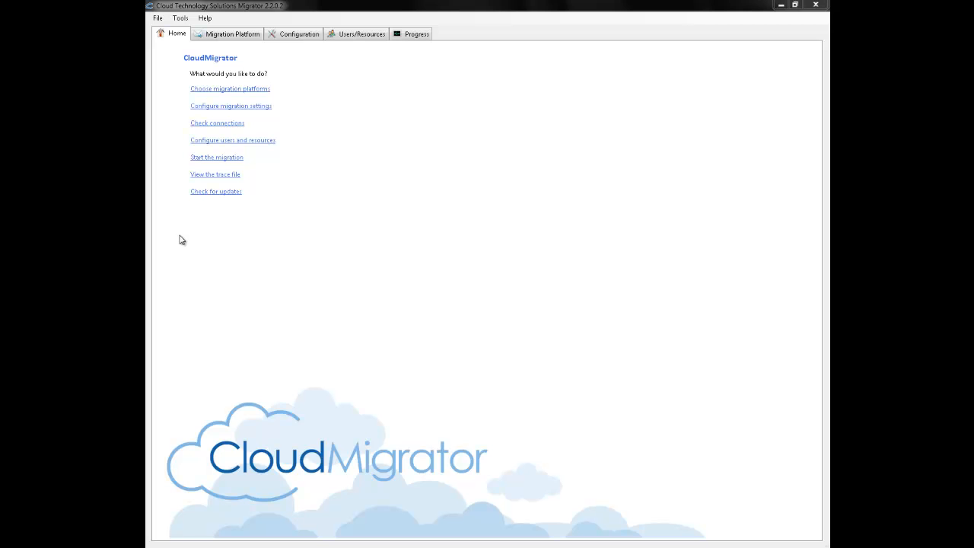
mouse_move(241, 49)
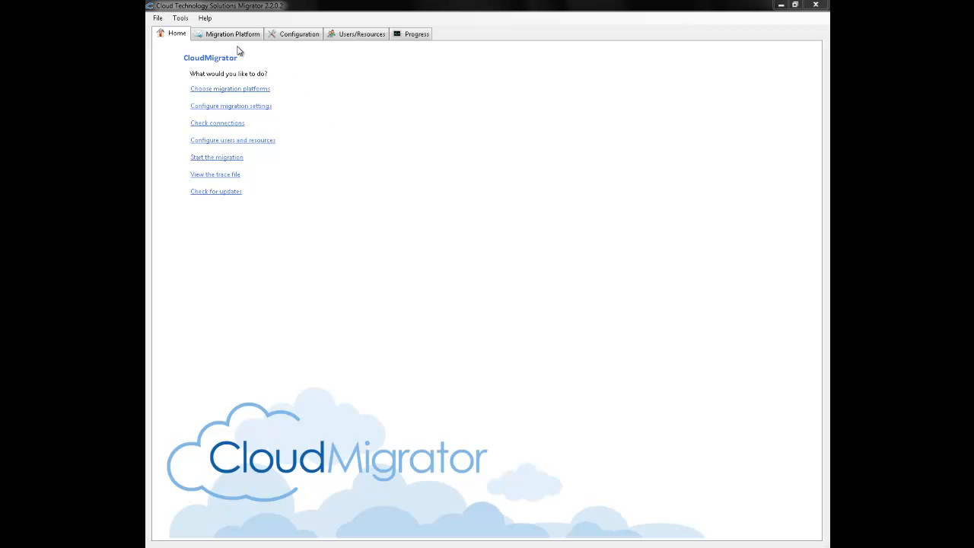
Step: Set Google Apps as the source platform and keep Google Apps as the destination
left_click(239, 33)
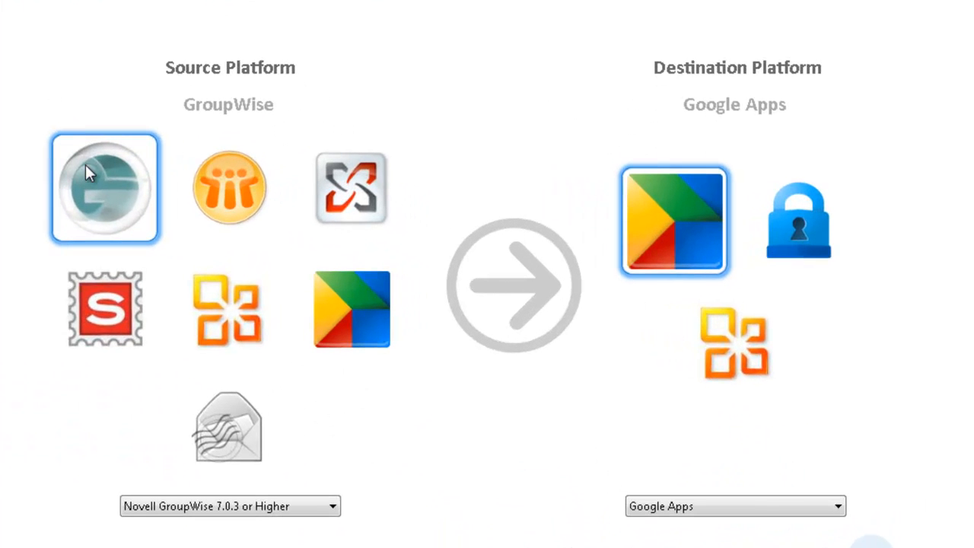
mouse_move(230, 189)
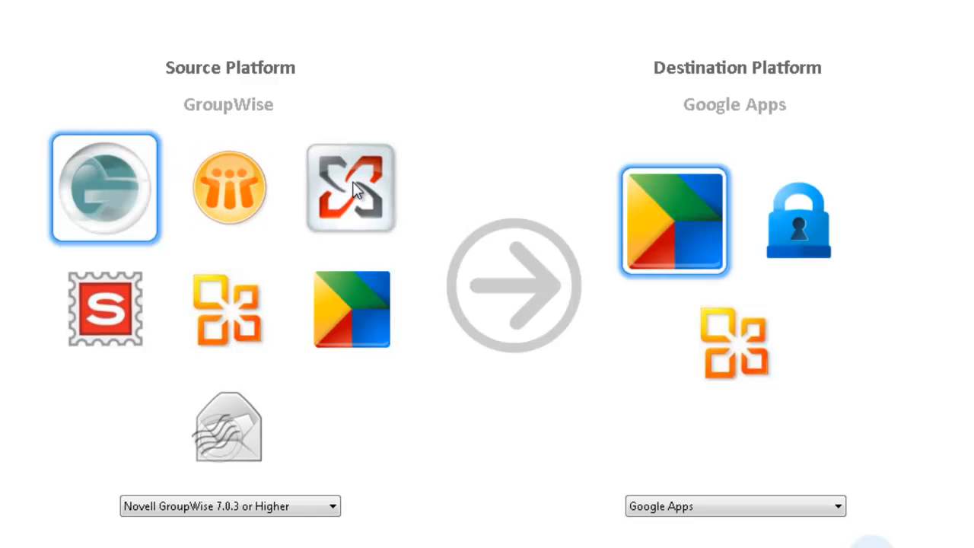
mouse_move(128, 310)
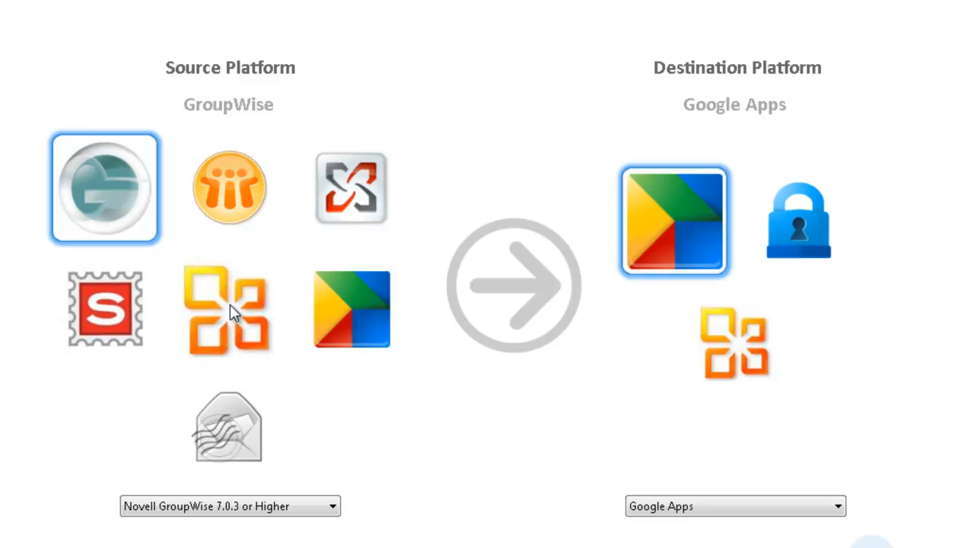
mouse_move(349, 318)
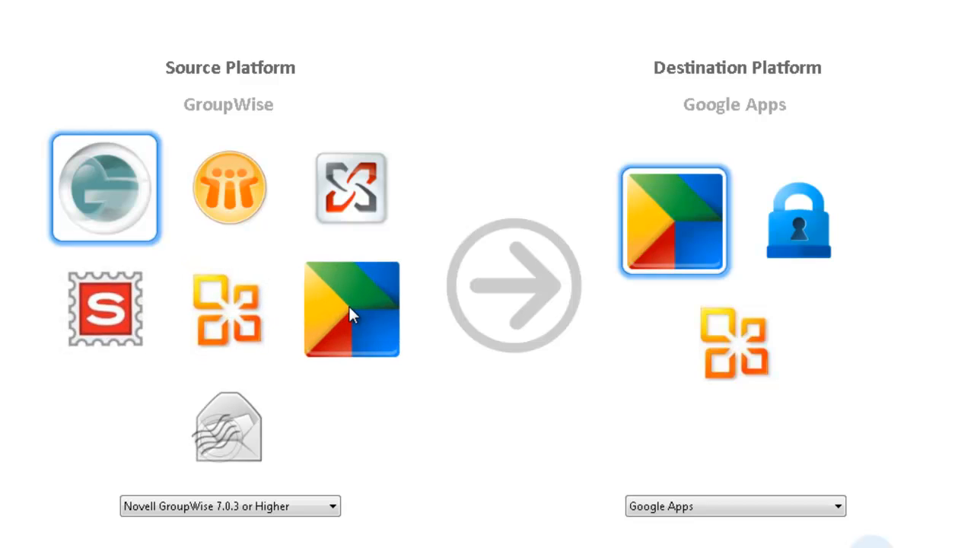
left_click(347, 311)
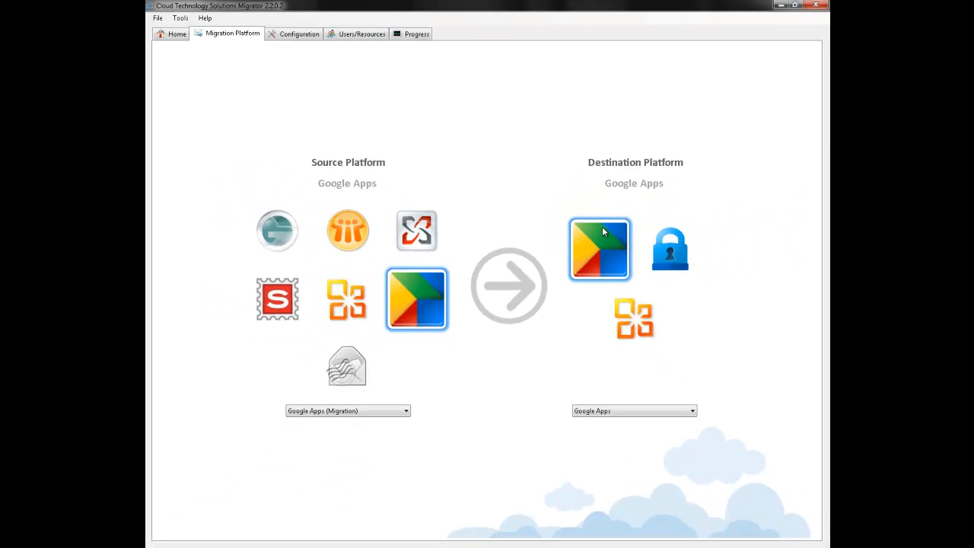
left_click(296, 33)
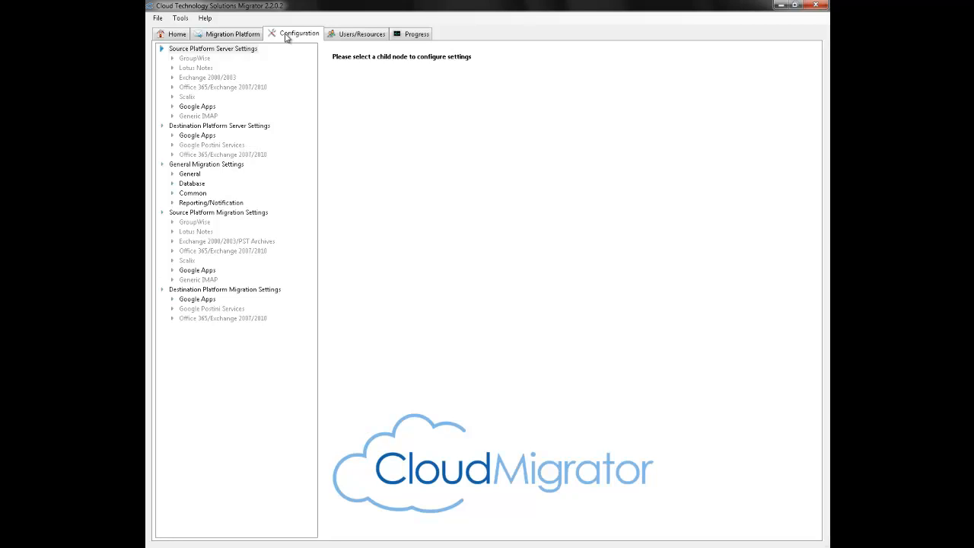
mouse_move(274, 52)
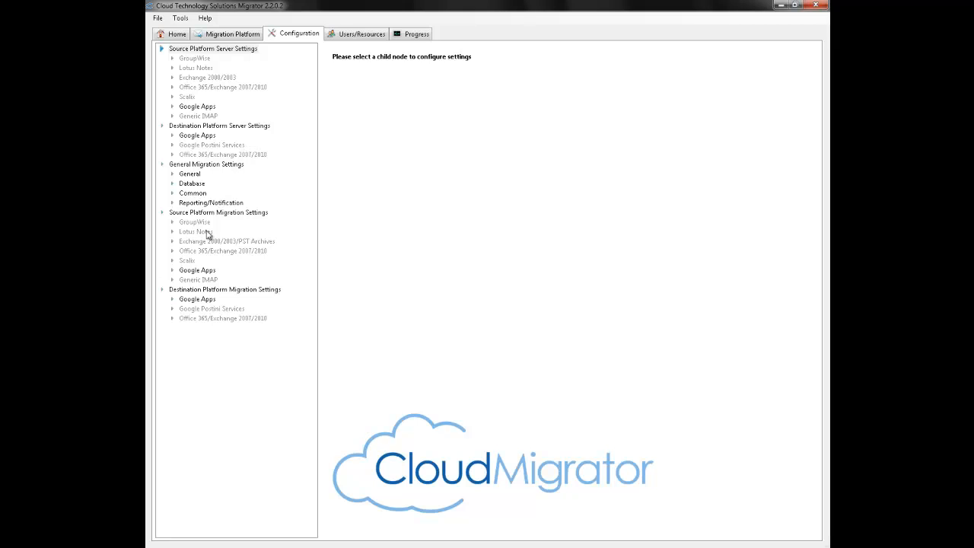
Step: Show the Google Apps source settings, including domain address replacement and account delegates
left_click(197, 270)
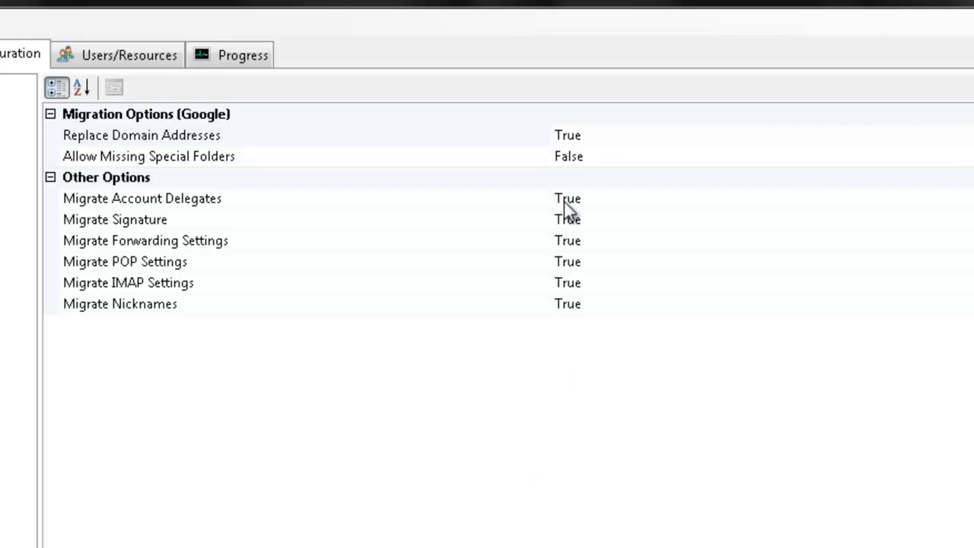
mouse_move(590, 208)
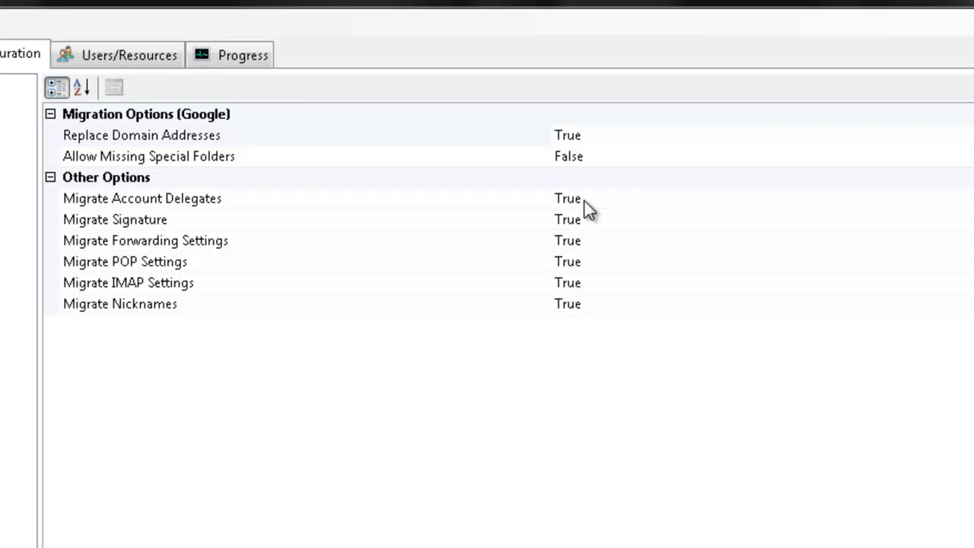
mouse_move(595, 229)
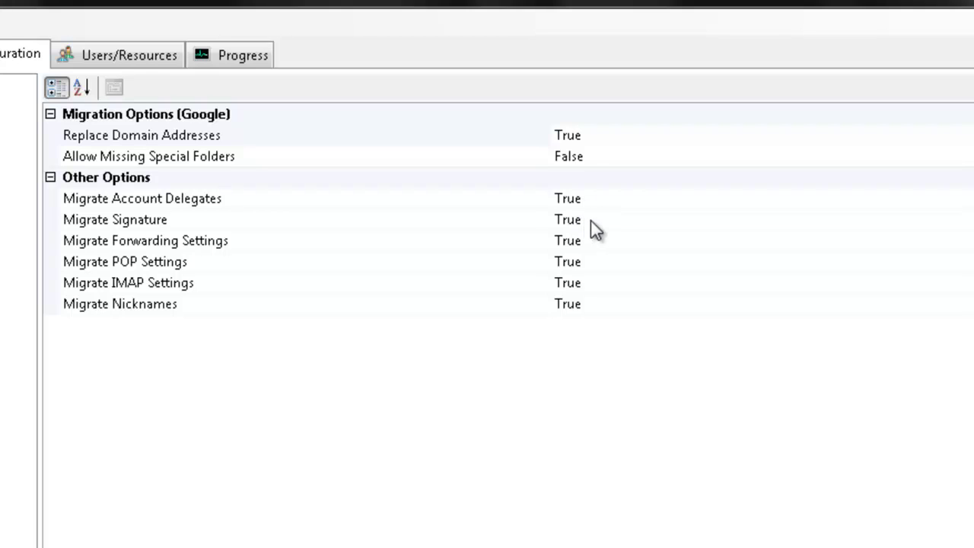
mouse_move(601, 282)
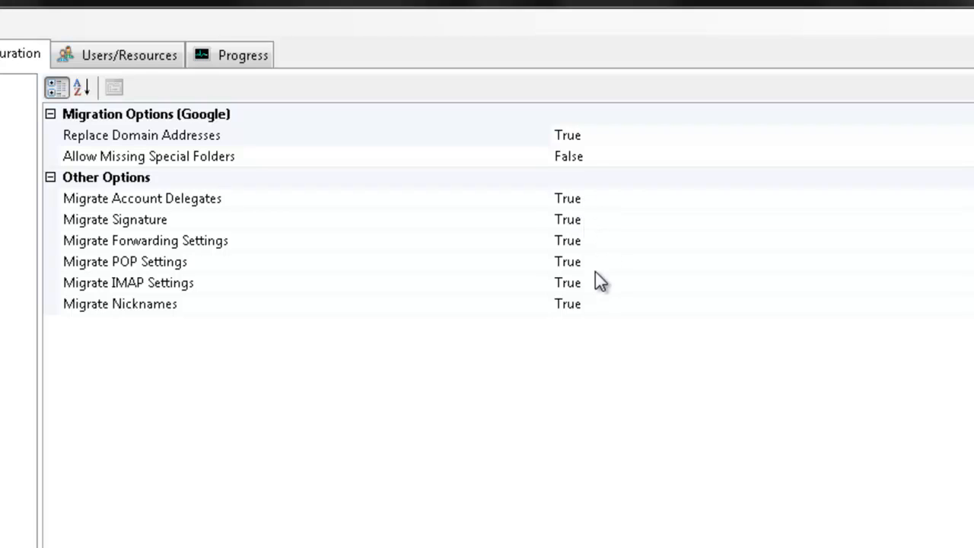
mouse_move(603, 295)
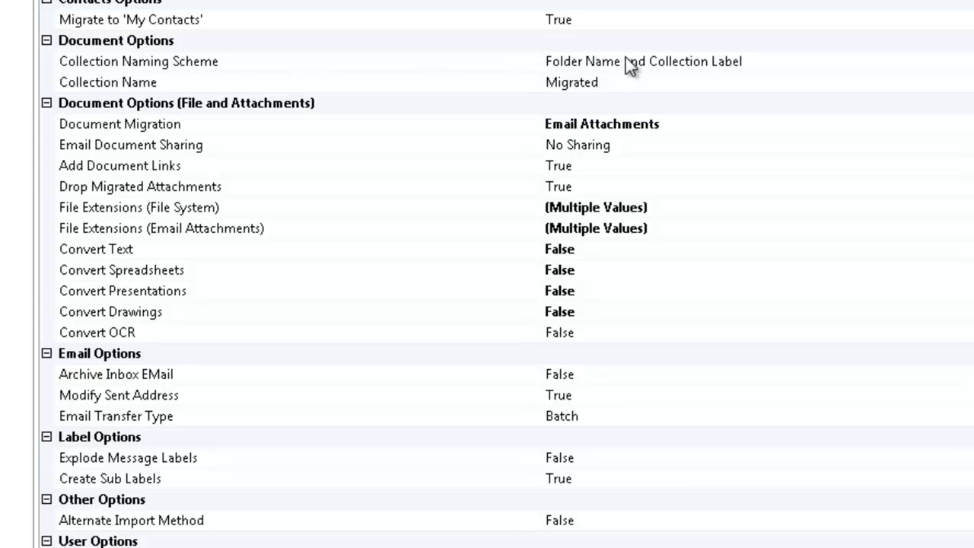
mouse_move(602, 80)
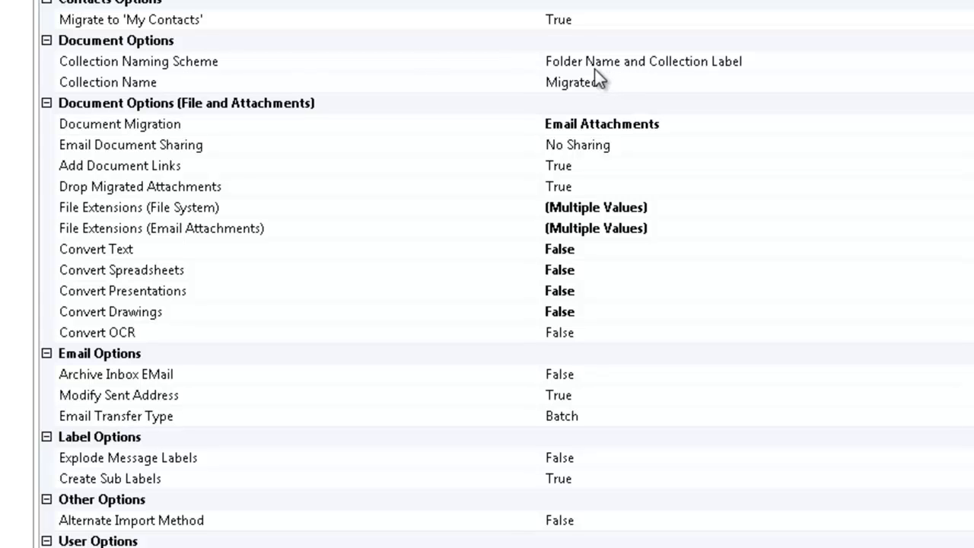
mouse_move(653, 70)
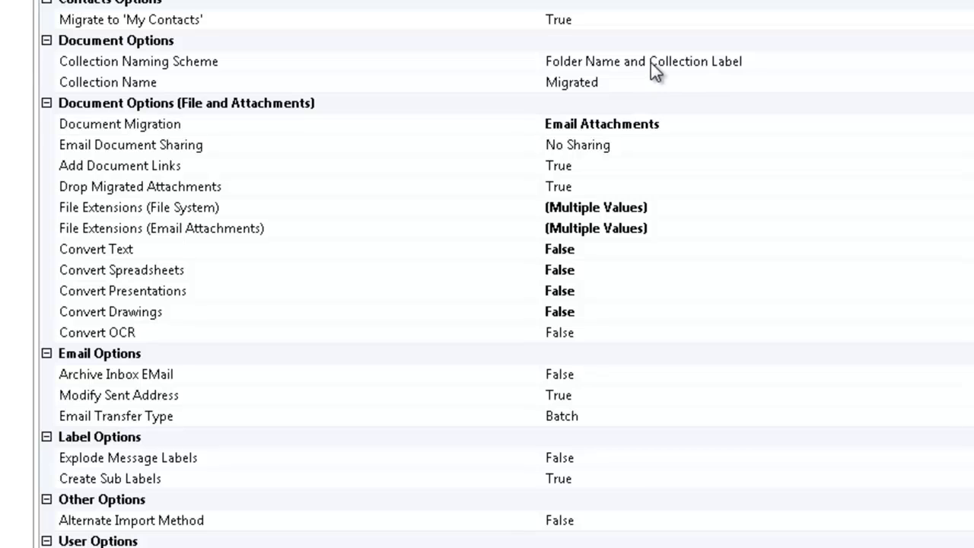
mouse_move(661, 72)
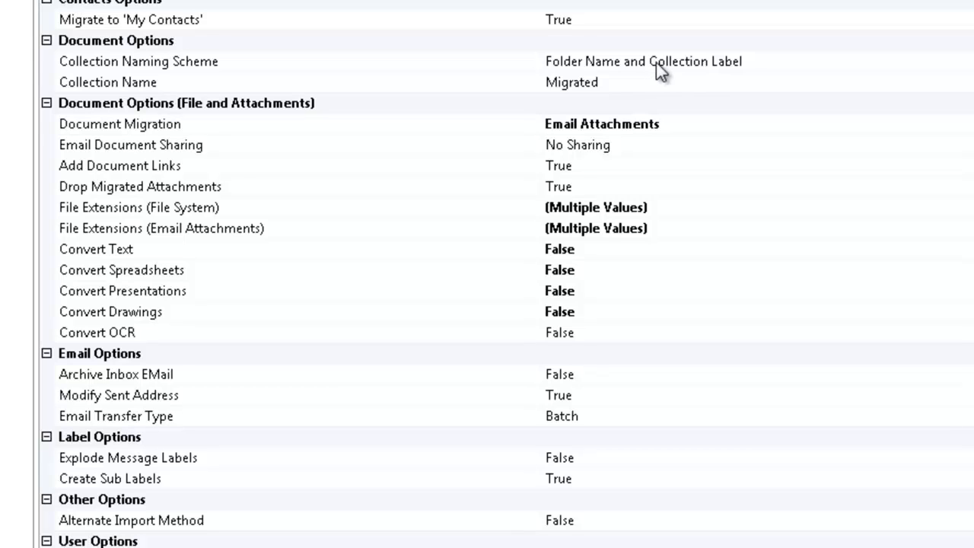
mouse_move(670, 86)
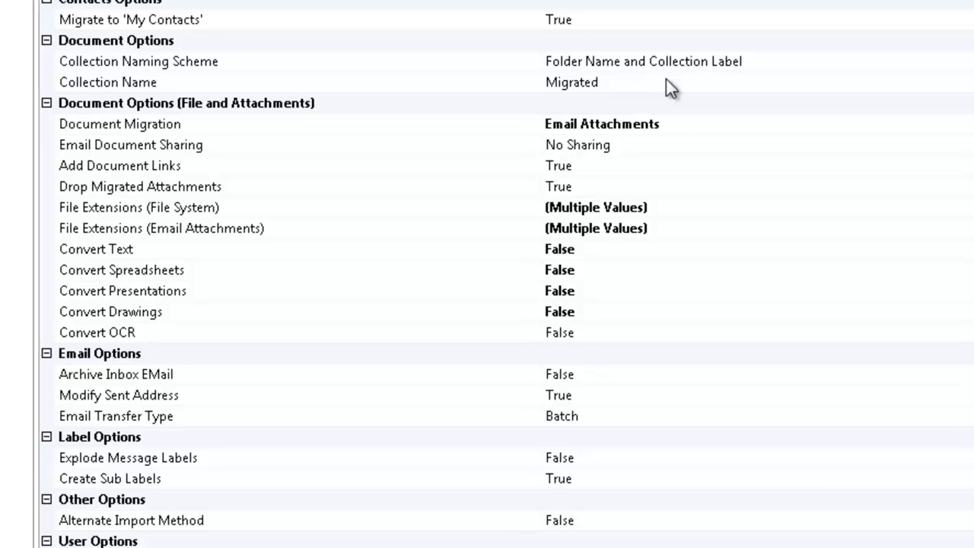
mouse_move(675, 132)
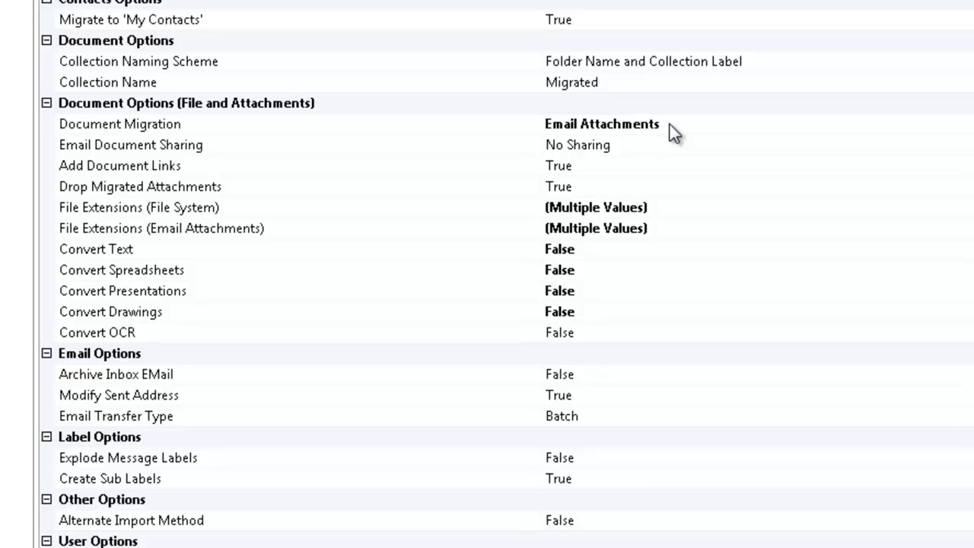
mouse_move(586, 175)
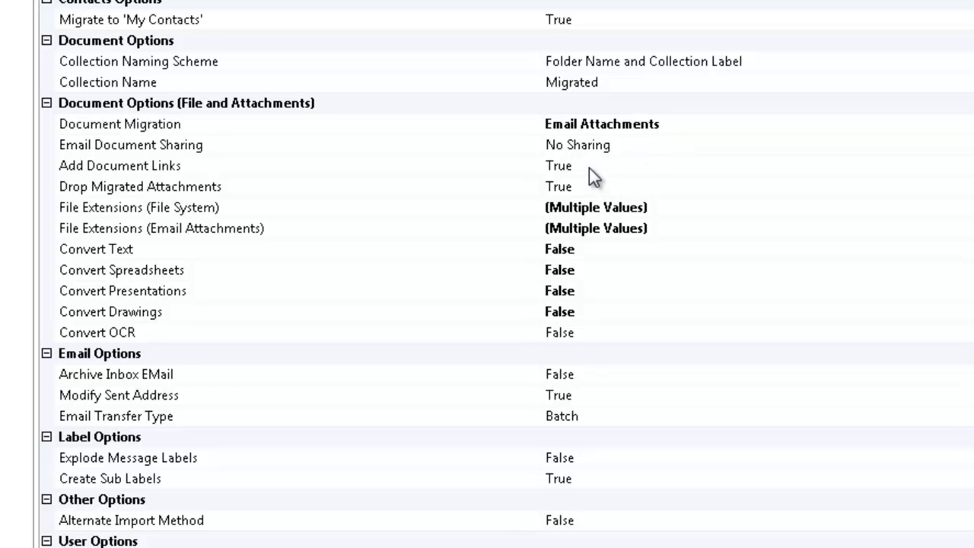
Step: Inspect the Drop Migrated Attachments and Convert Text destination settings for Google Apps
left_click(119, 165)
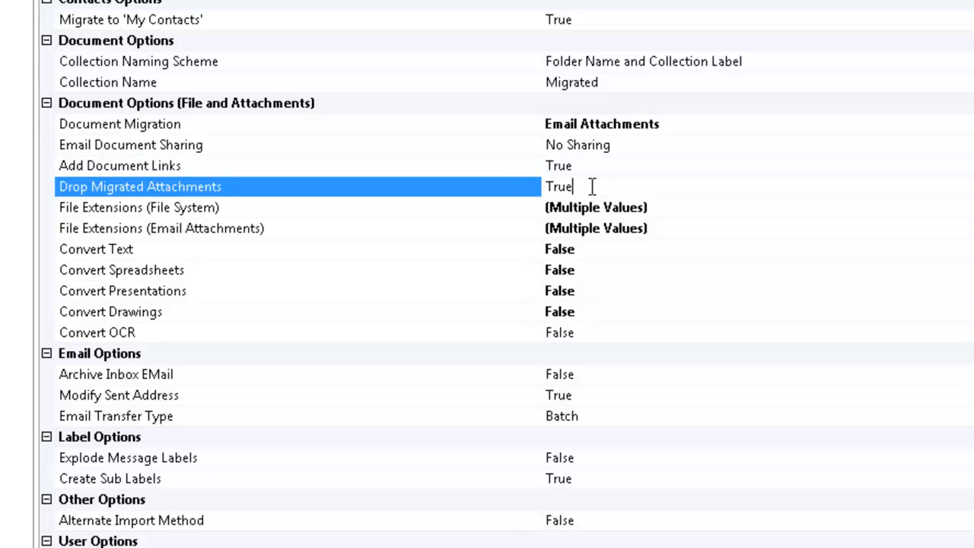
mouse_move(588, 258)
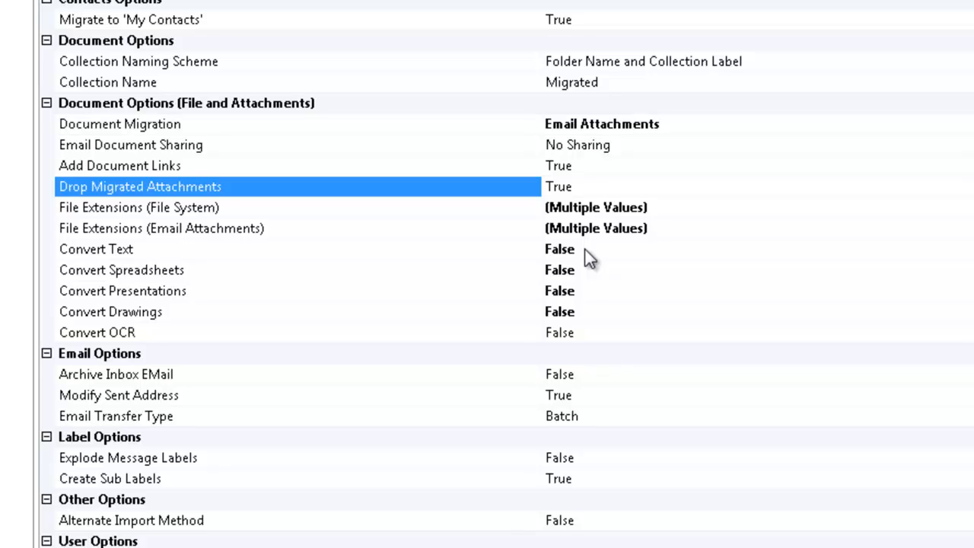
left_click(96, 249)
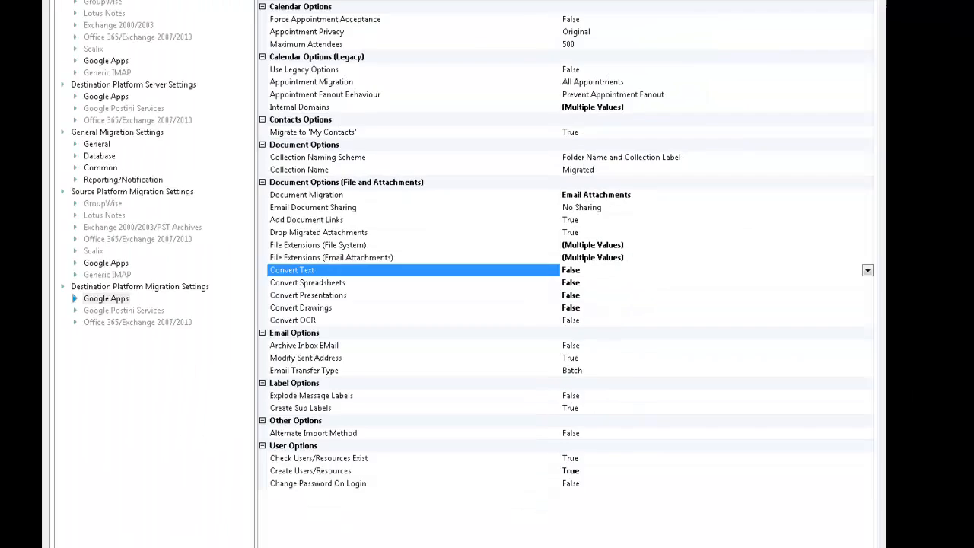
left_click(357, 34)
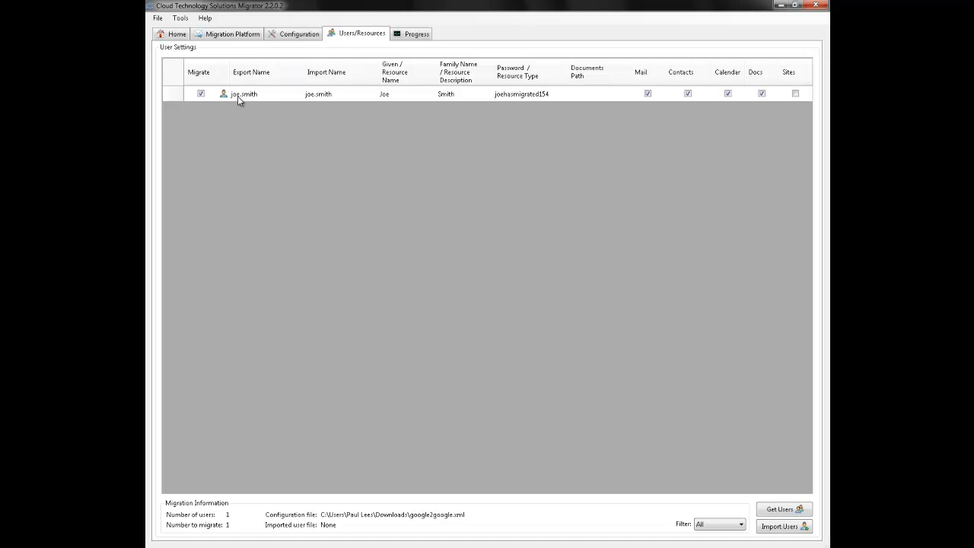
mouse_move(321, 99)
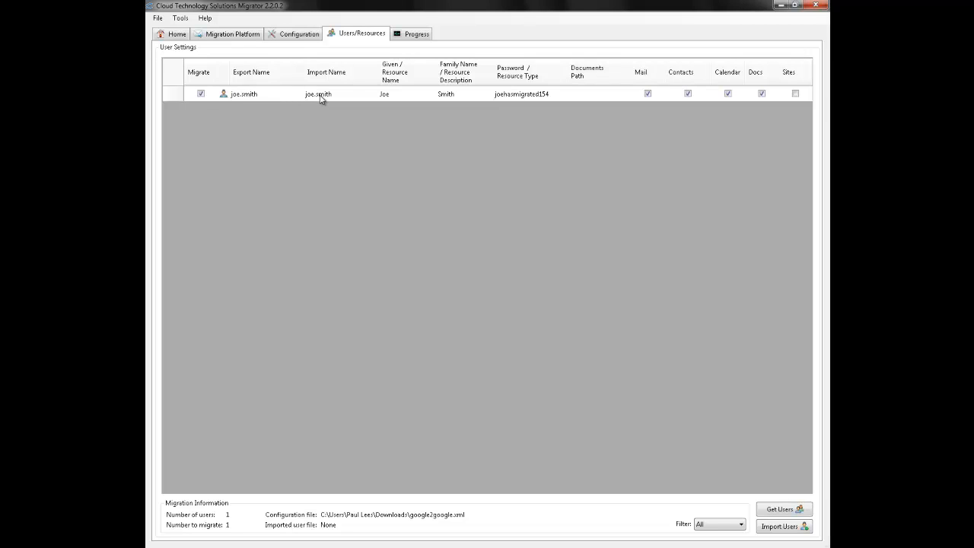
Step: Include joe.smith's Sites in the migration and view the Progress tab
double_click(319, 94)
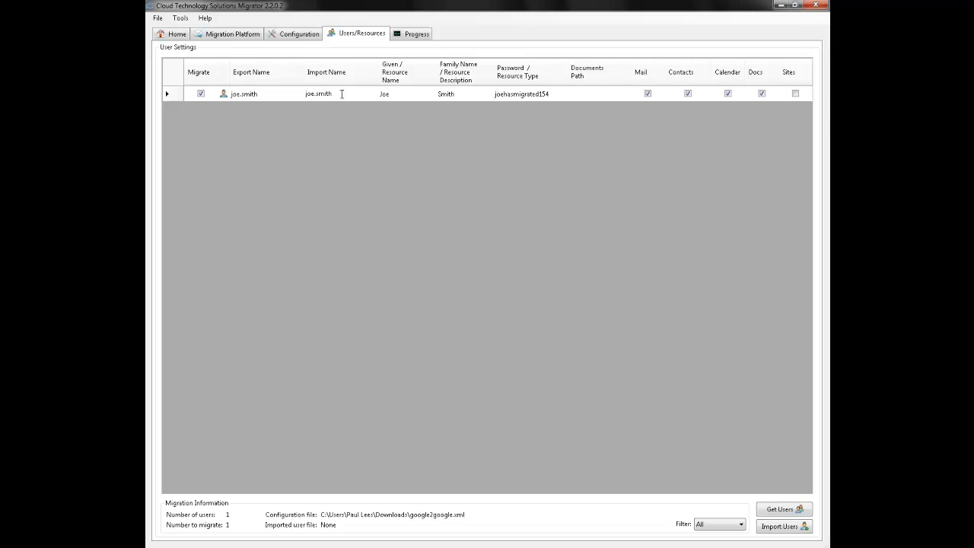
mouse_move(394, 99)
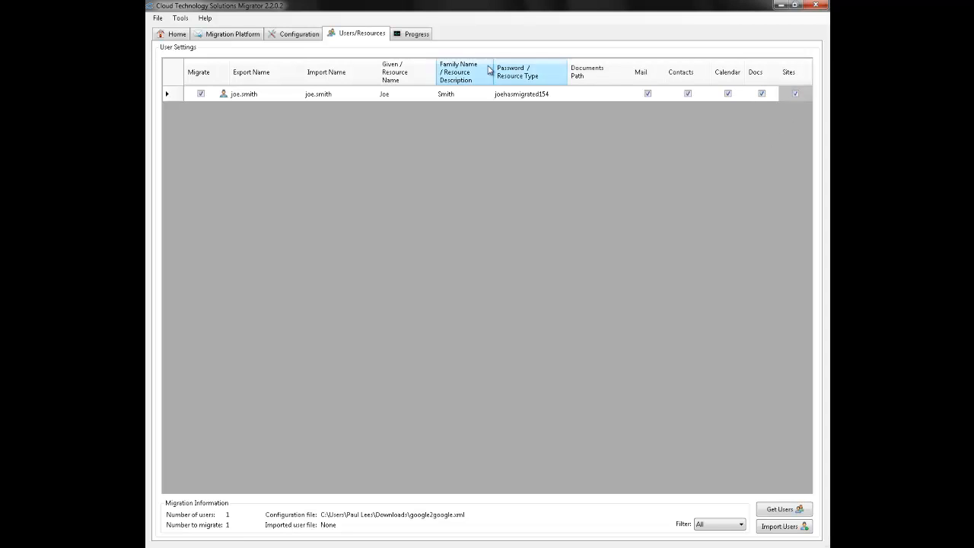
left_click(421, 33)
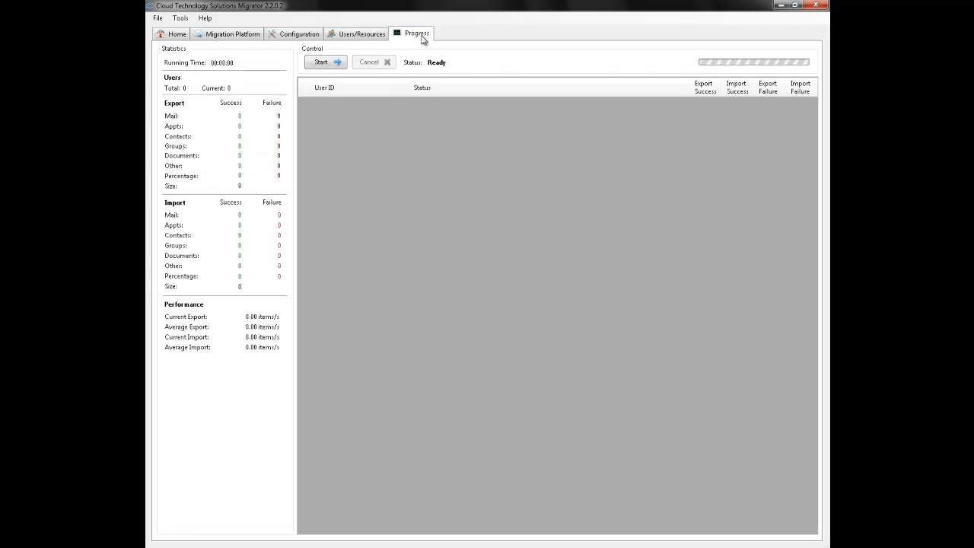
mouse_move(424, 153)
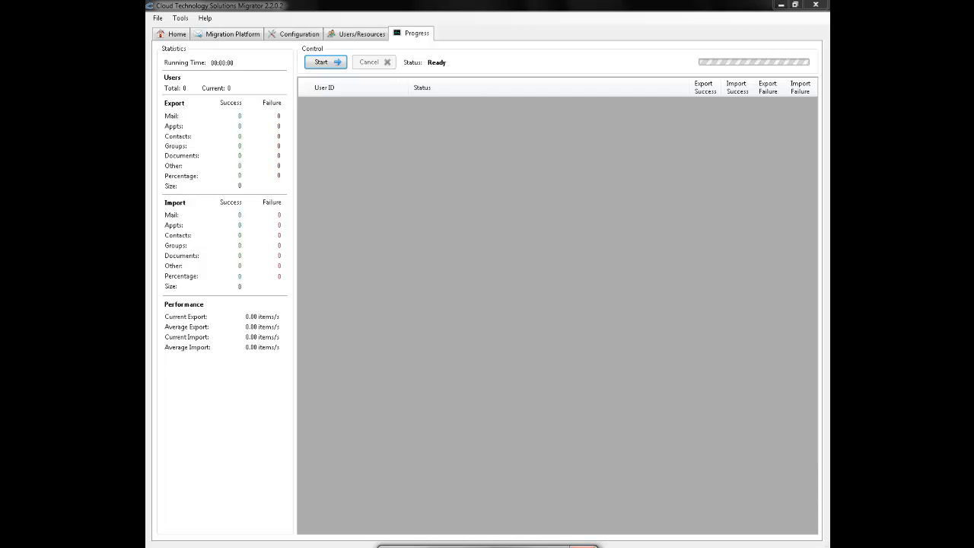
Step: Start migrating Joe Smith's mail, contacts, calendar and documents
left_click(326, 61)
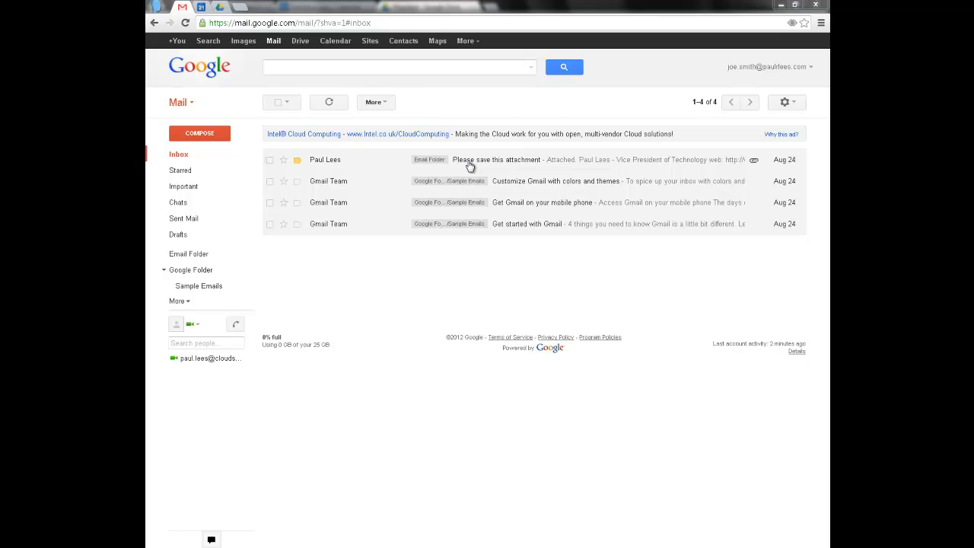
left_click(498, 160)
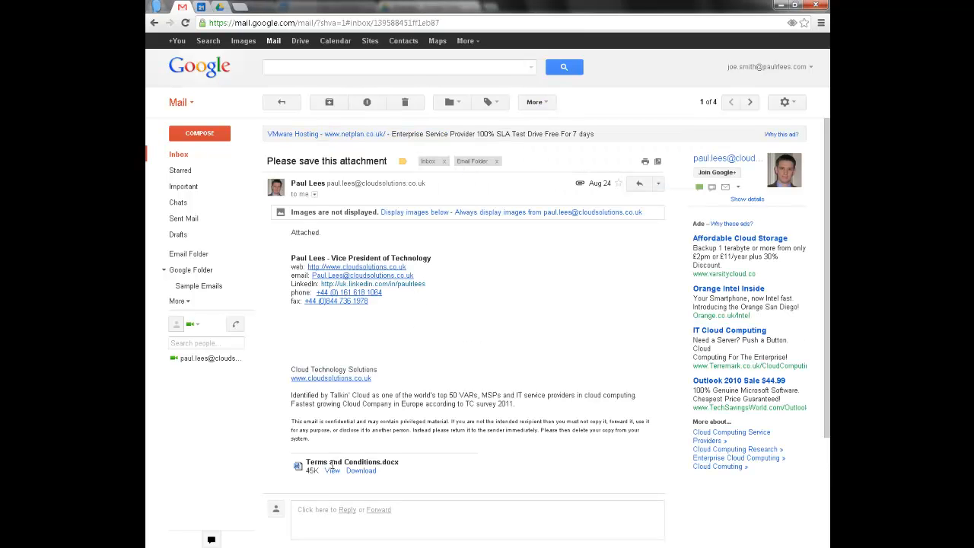
mouse_move(296, 466)
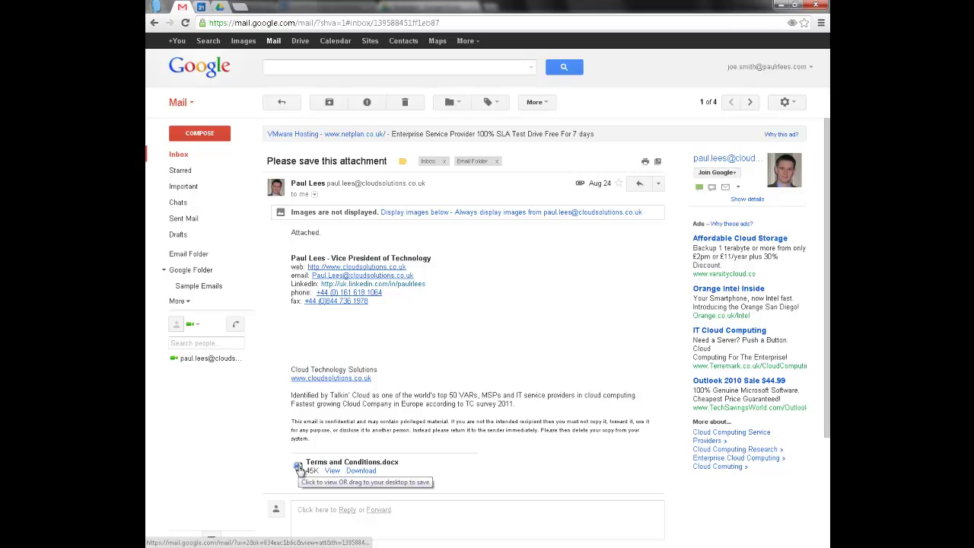
left_click(178, 154)
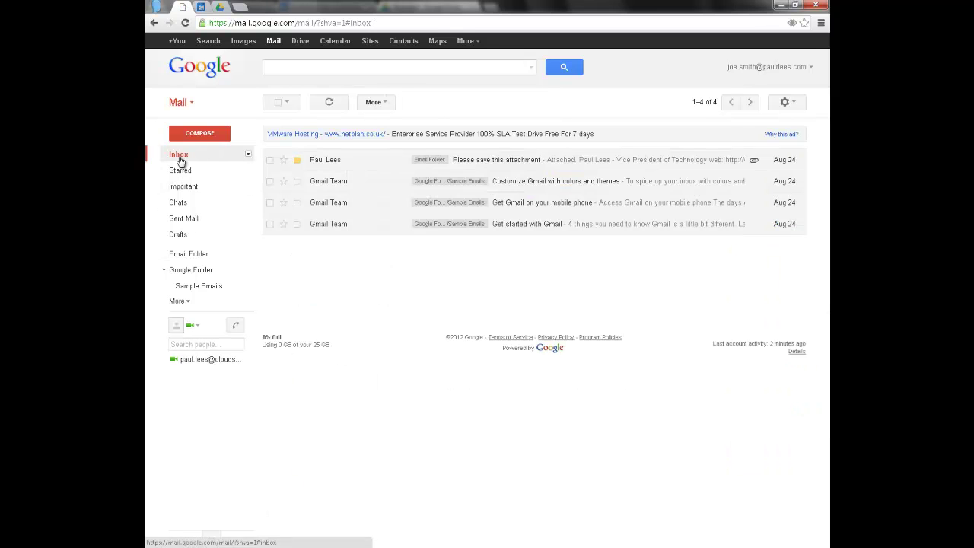
left_click(188, 253)
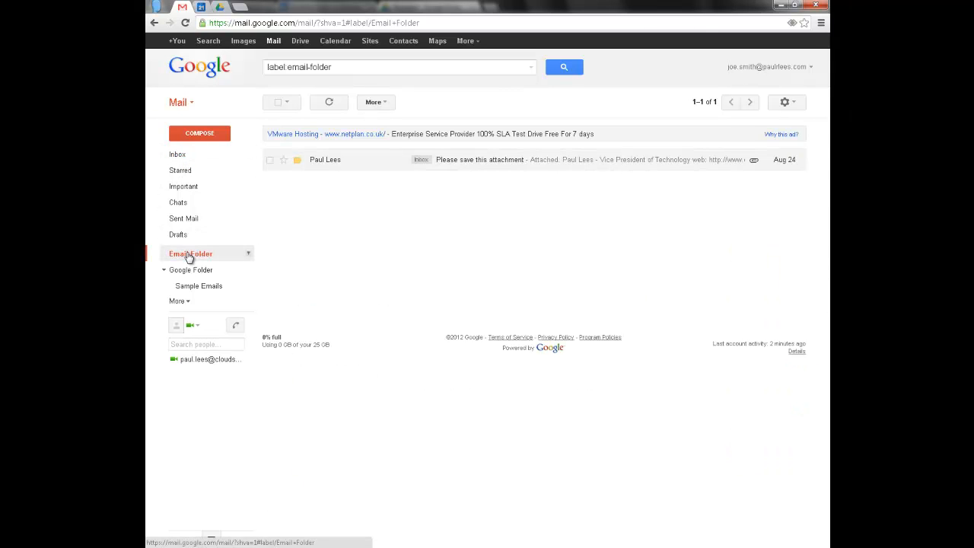
left_click(193, 269)
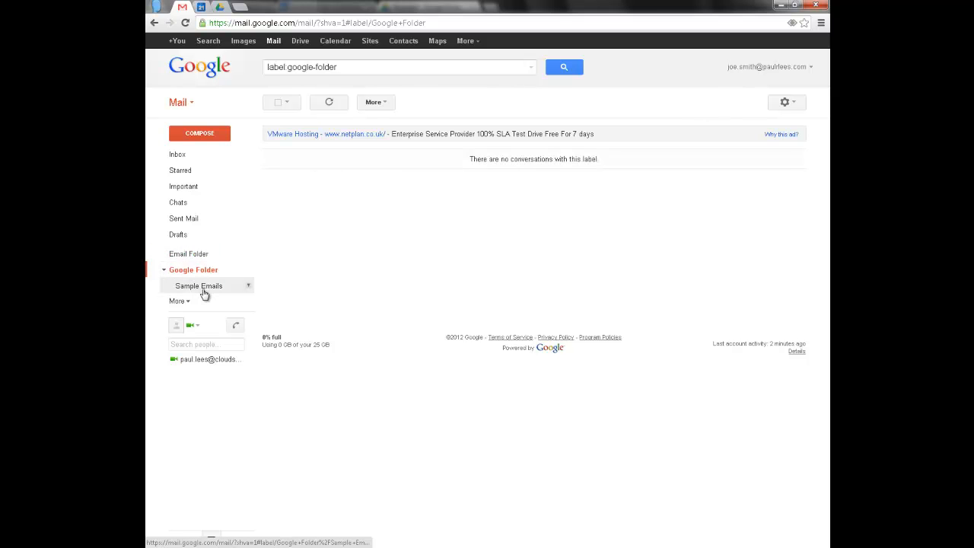
left_click(199, 285)
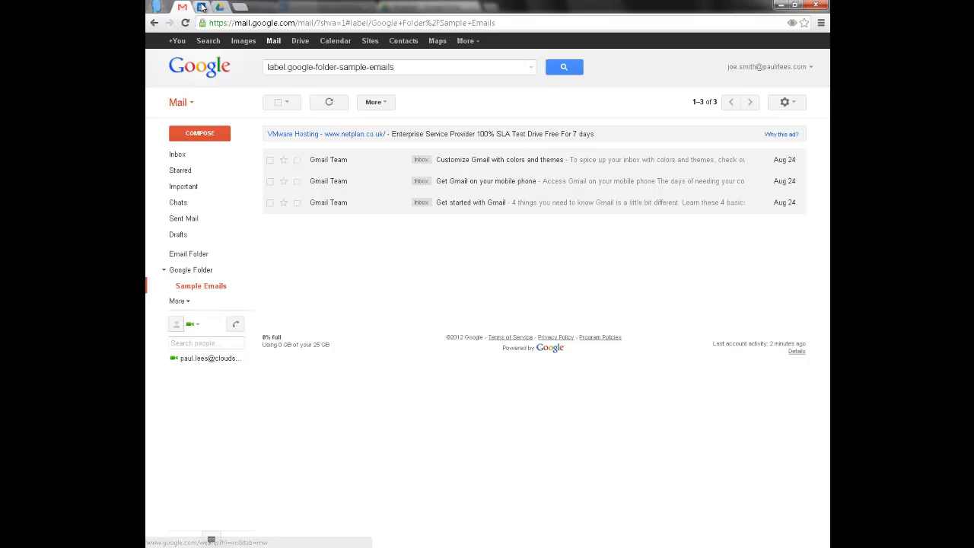
Step: Advance Google Calendar week by week to Oct 14–20, 2012
left_click(335, 40)
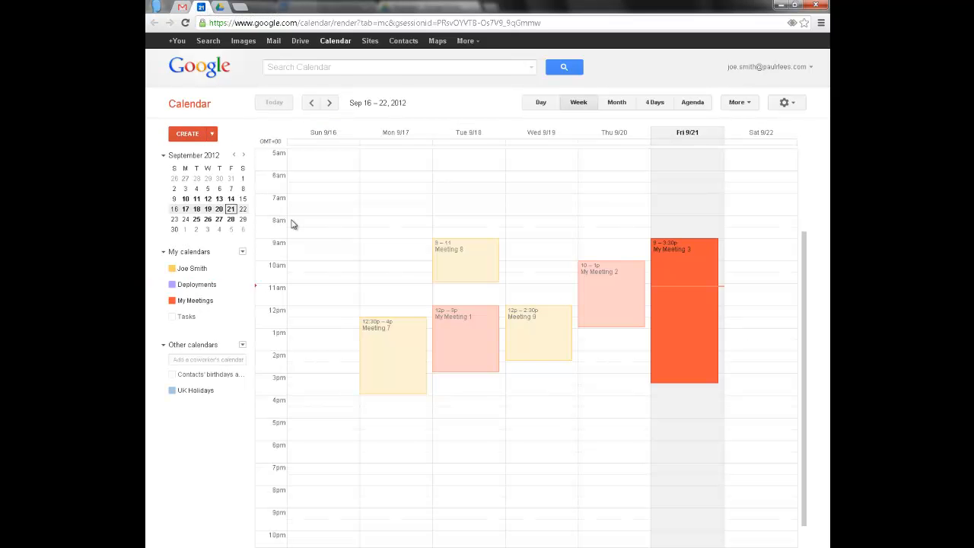
mouse_move(265, 179)
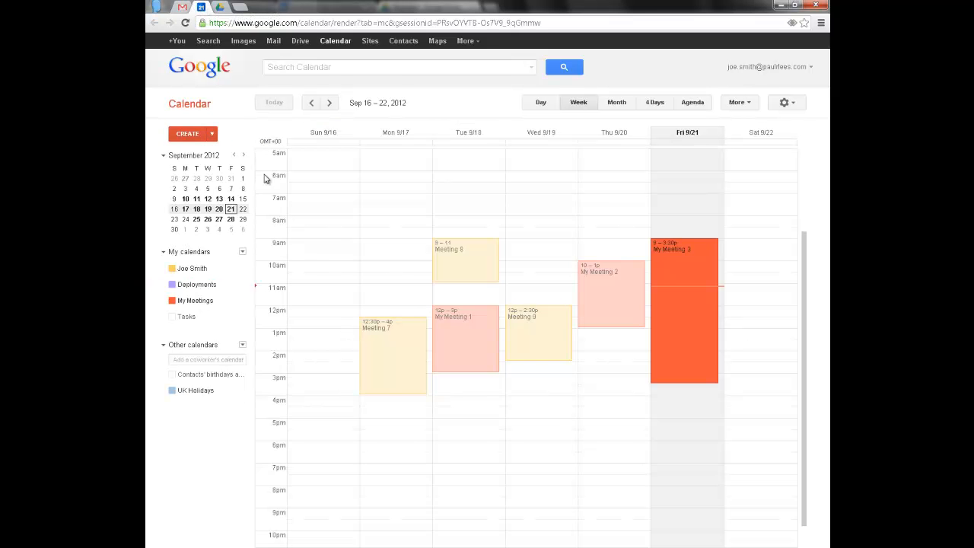
left_click(330, 102)
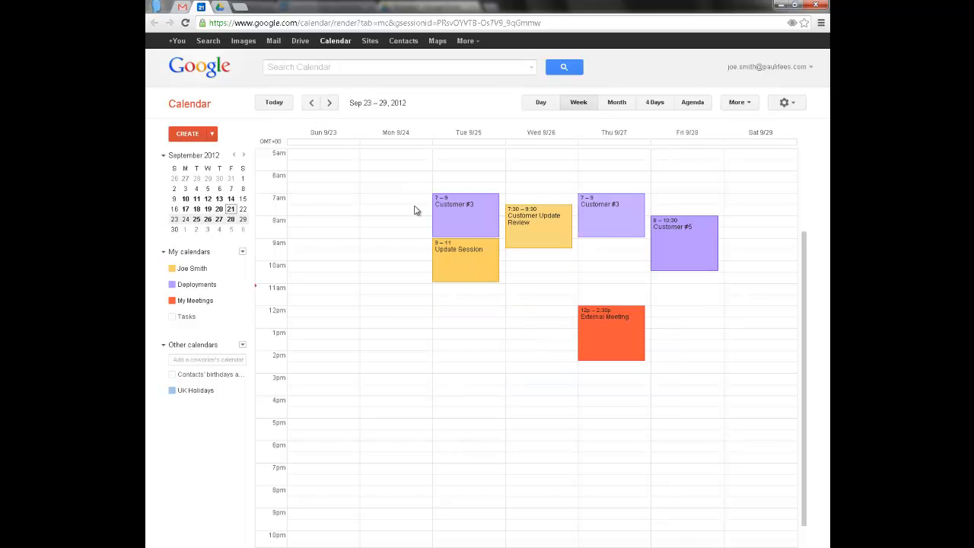
left_click(466, 216)
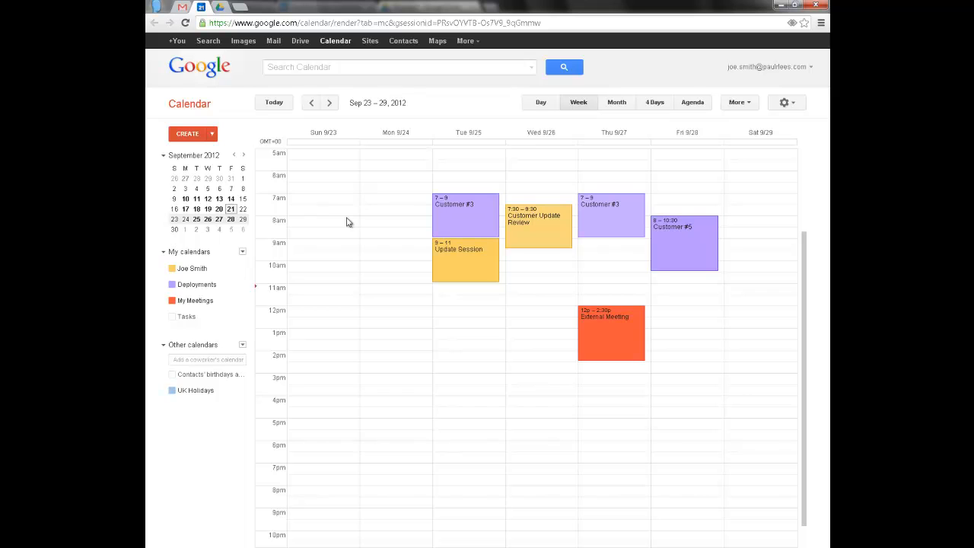
left_click(328, 103)
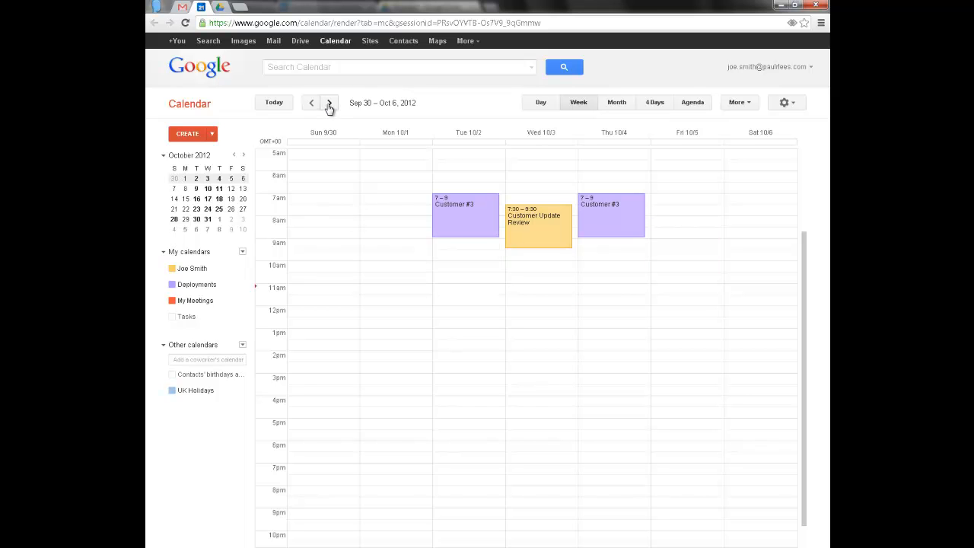
left_click(328, 103)
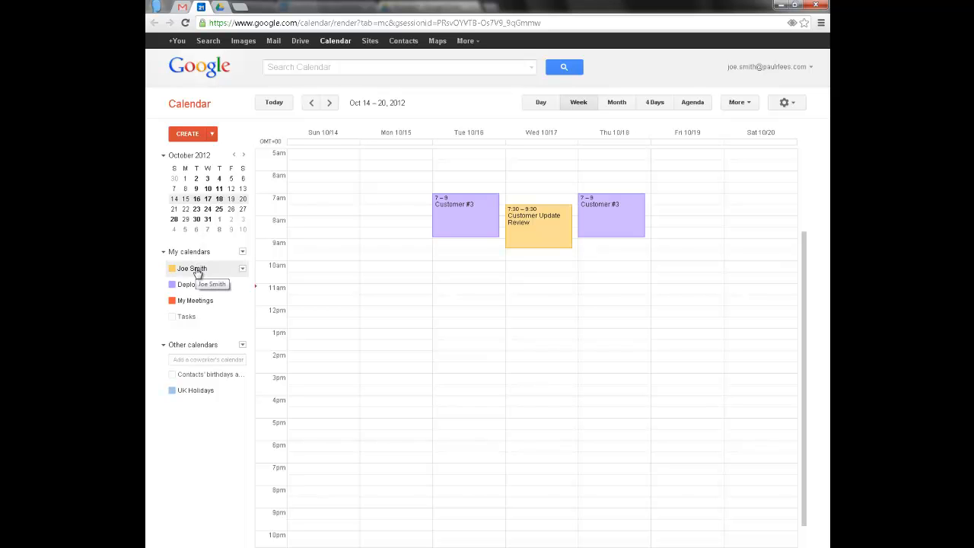
mouse_move(196, 302)
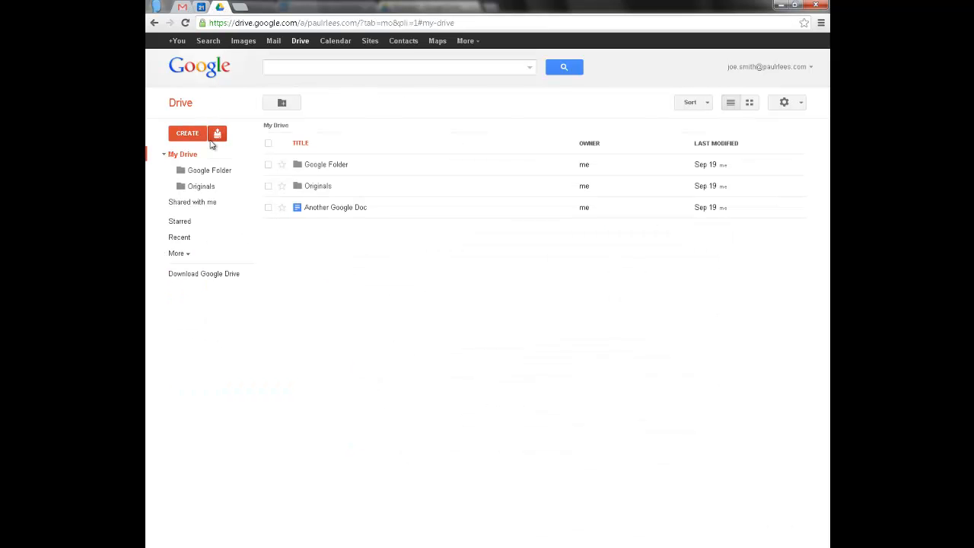
mouse_move(211, 169)
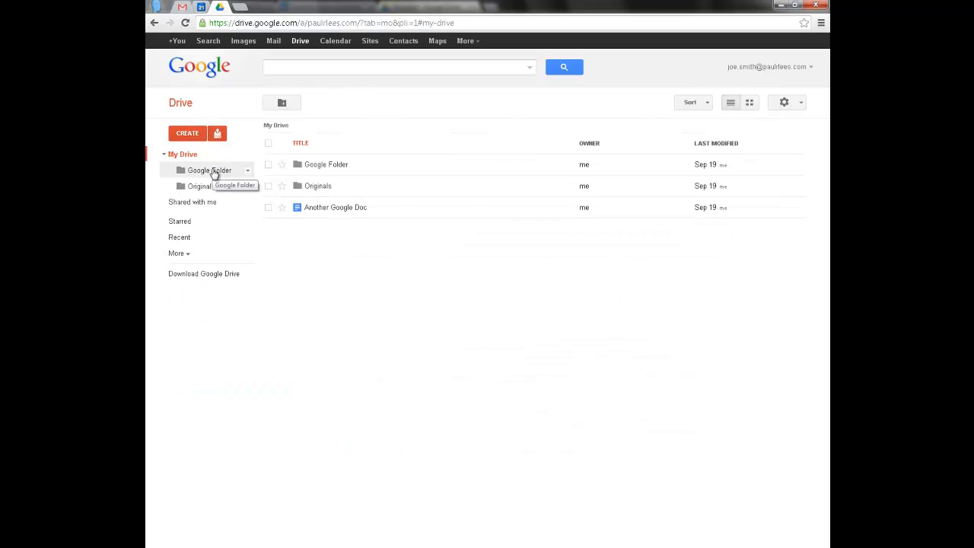
Step: Open Google Folder, then its Originals folder showing four files
left_click(210, 169)
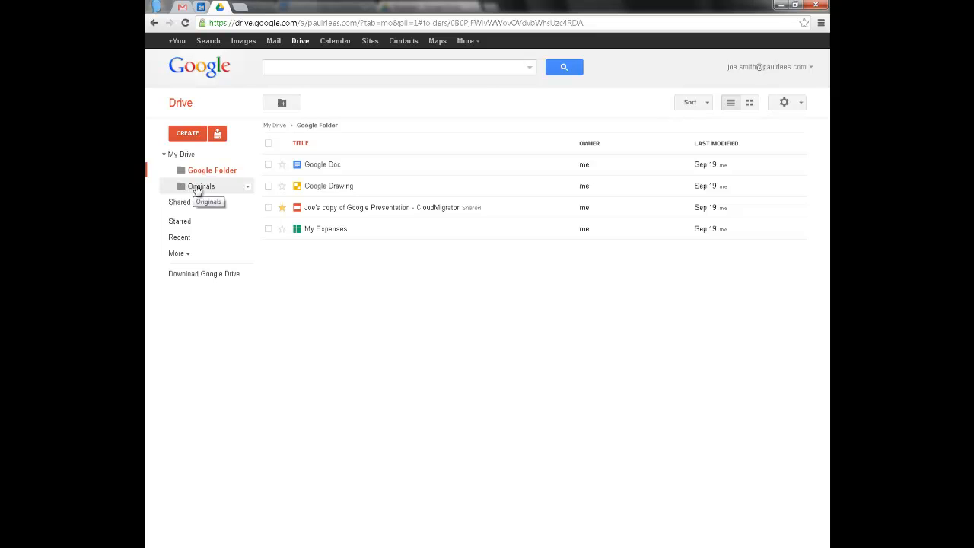
left_click(201, 186)
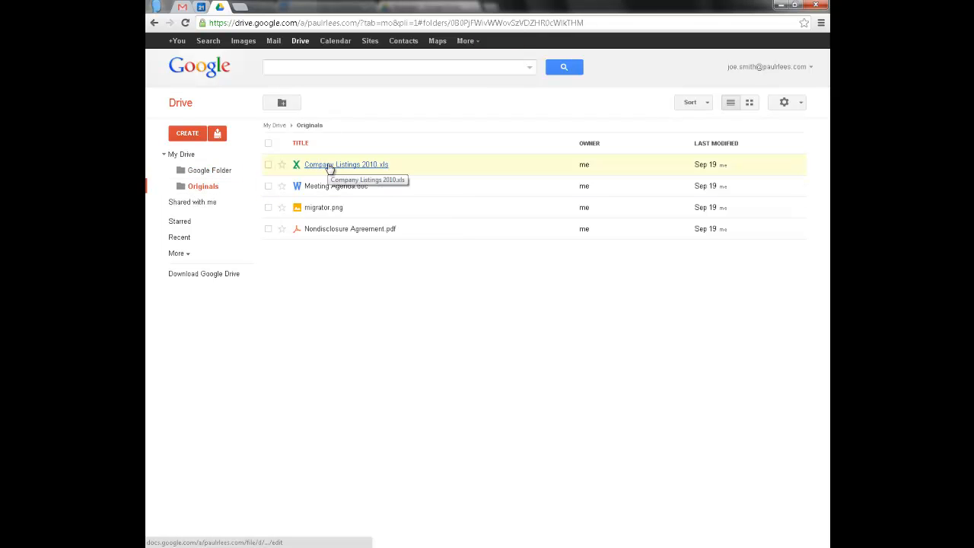
mouse_move(328, 239)
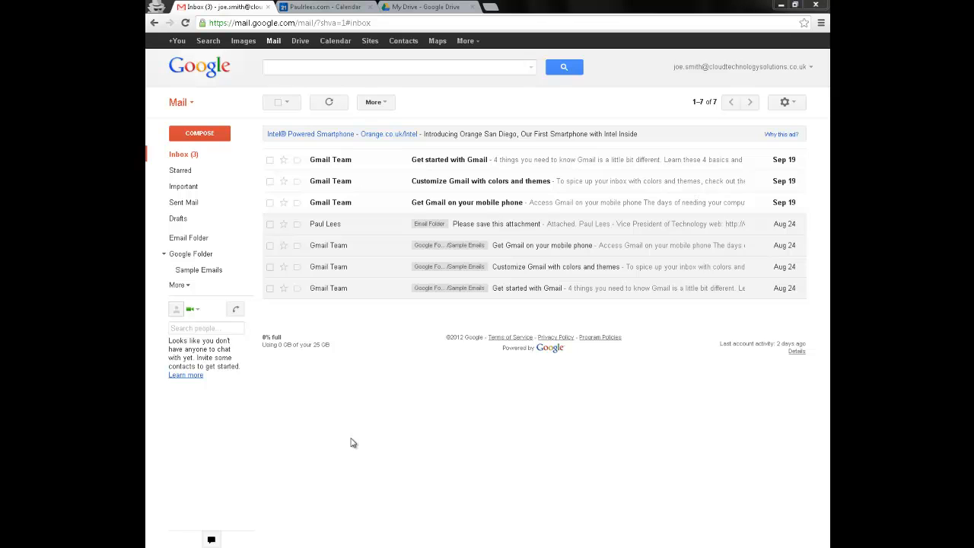
mouse_move(432, 392)
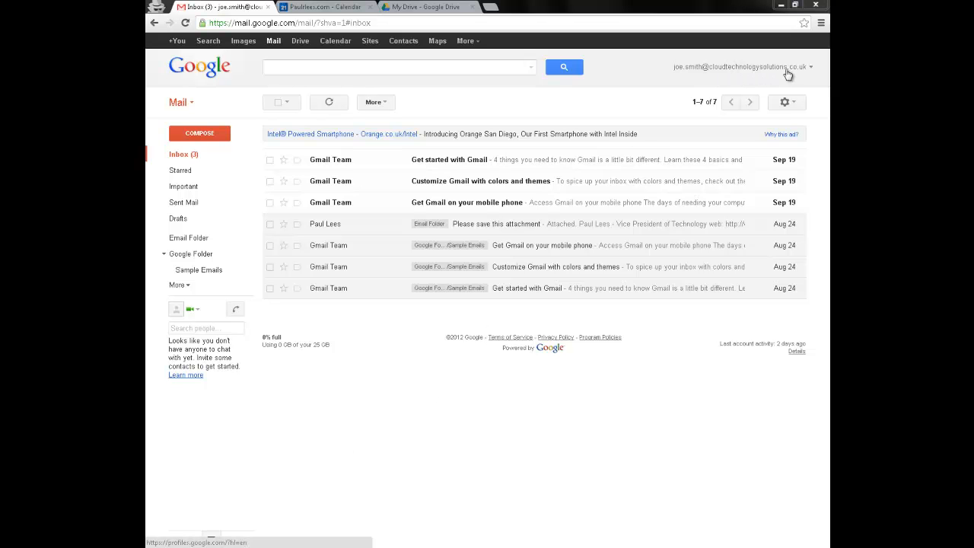
mouse_move(326, 160)
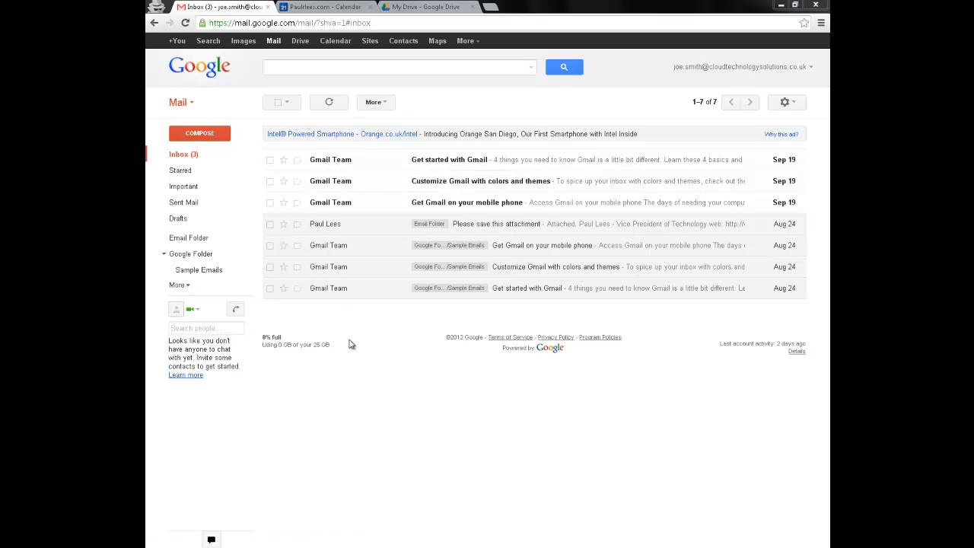
mouse_move(384, 343)
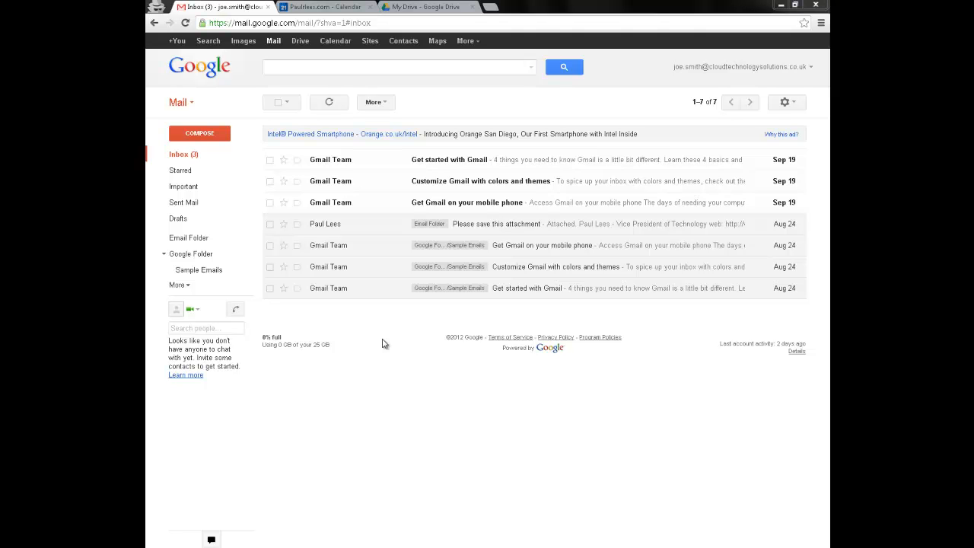
mouse_move(414, 345)
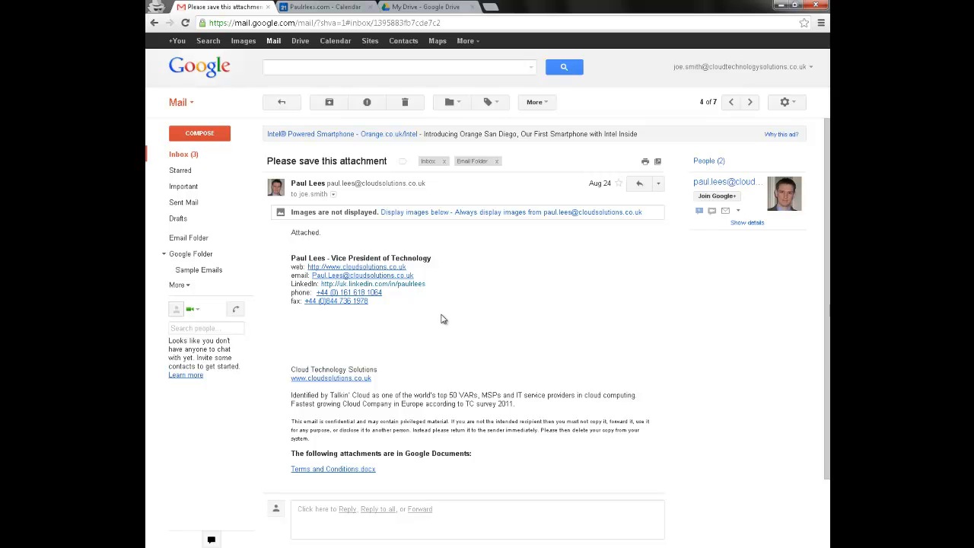
mouse_move(323, 474)
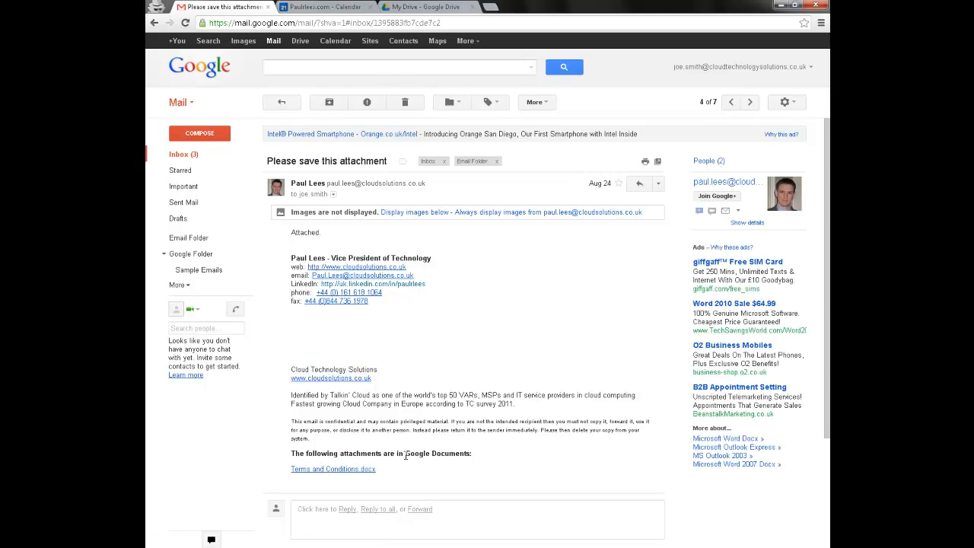
double_click(429, 453)
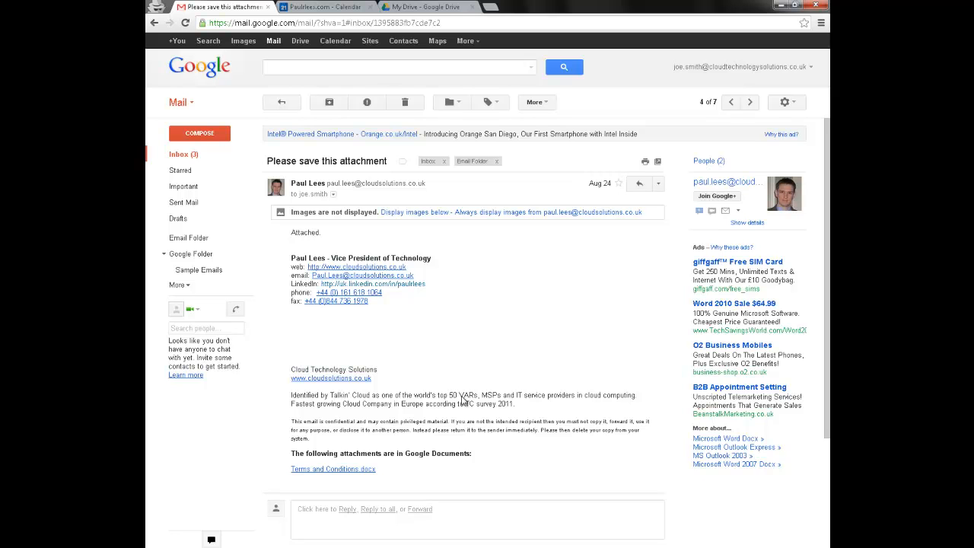
Step: Open Google Folder, then its Sample Emails sub-label listing three Gmail Team messages
left_click(194, 253)
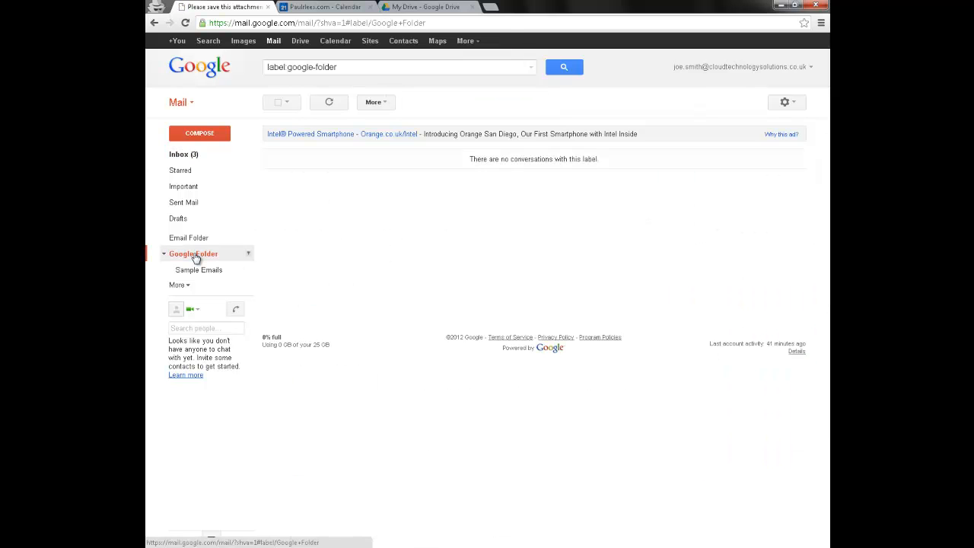
left_click(199, 270)
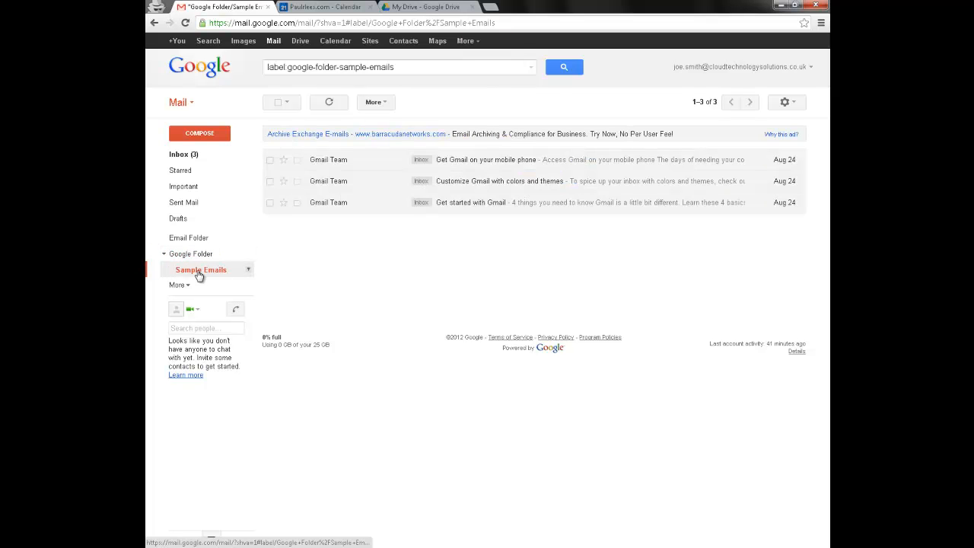
mouse_move(199, 272)
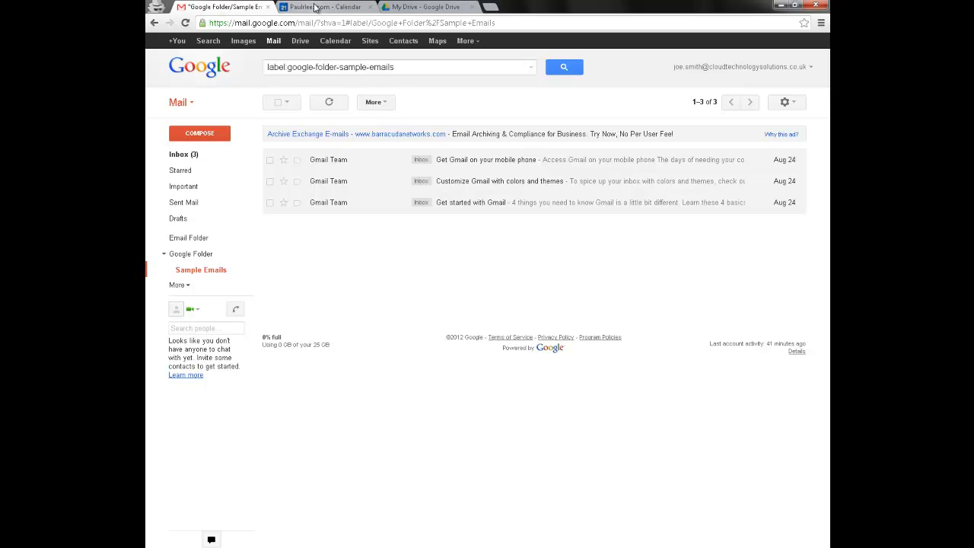
Step: Page Google Calendar forward to 14–20 October 2012 to check the Customer #3 and Update Review meetings
left_click(322, 7)
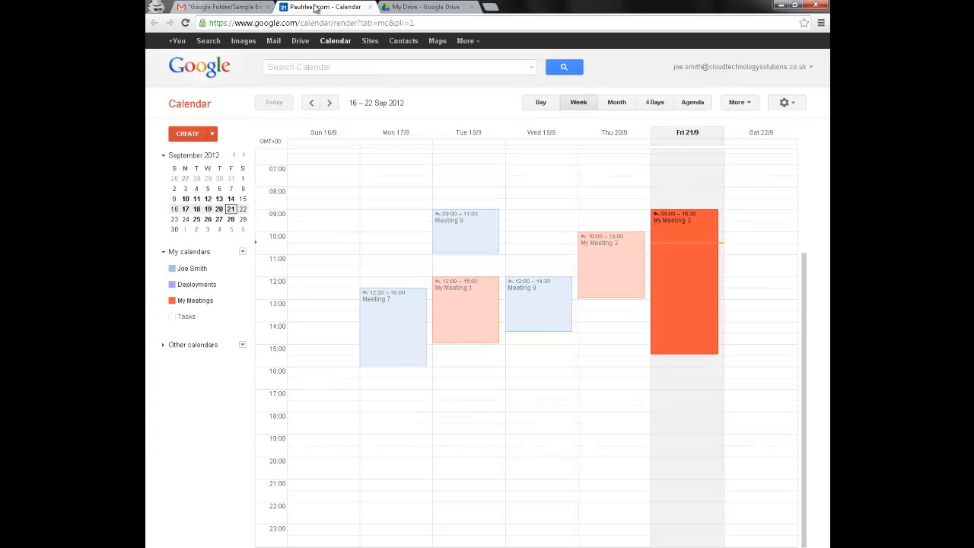
mouse_move(629, 226)
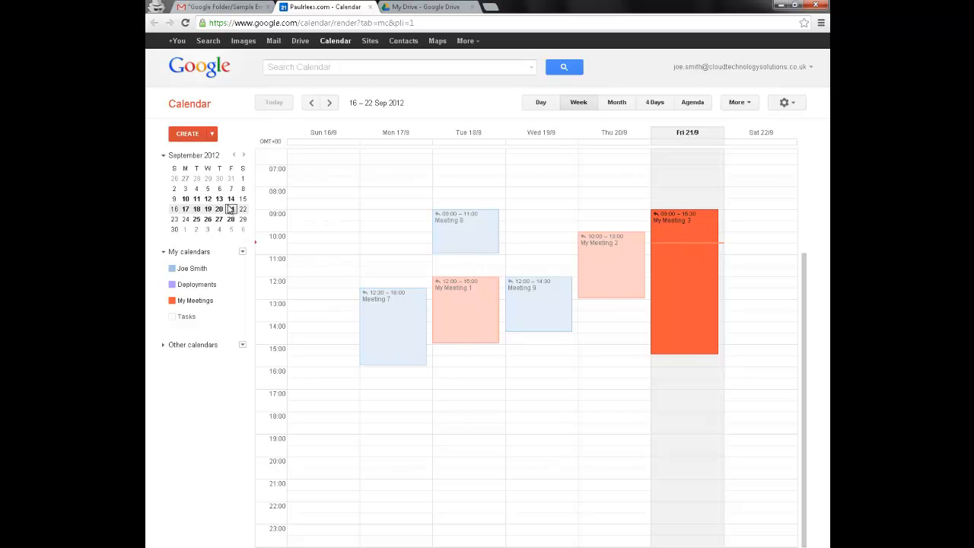
left_click(328, 102)
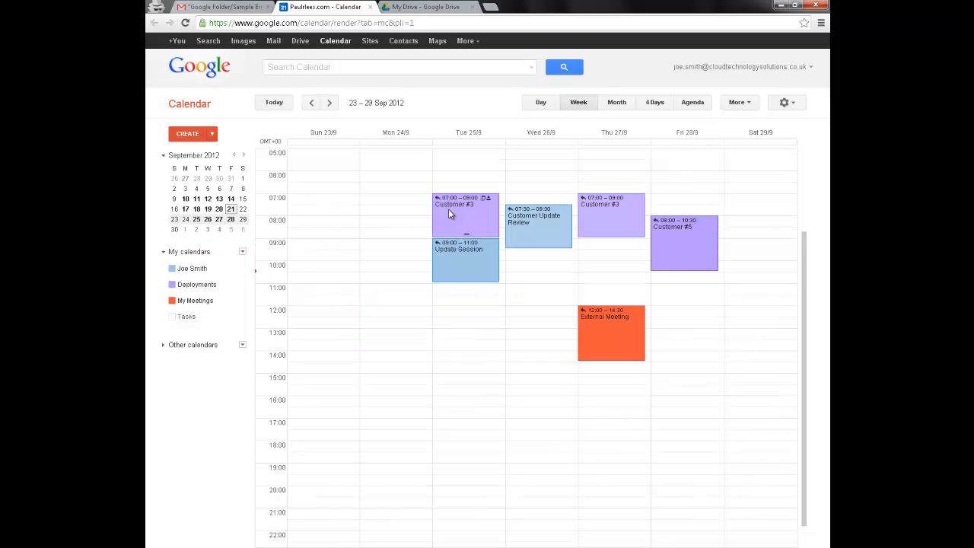
left_click(330, 102)
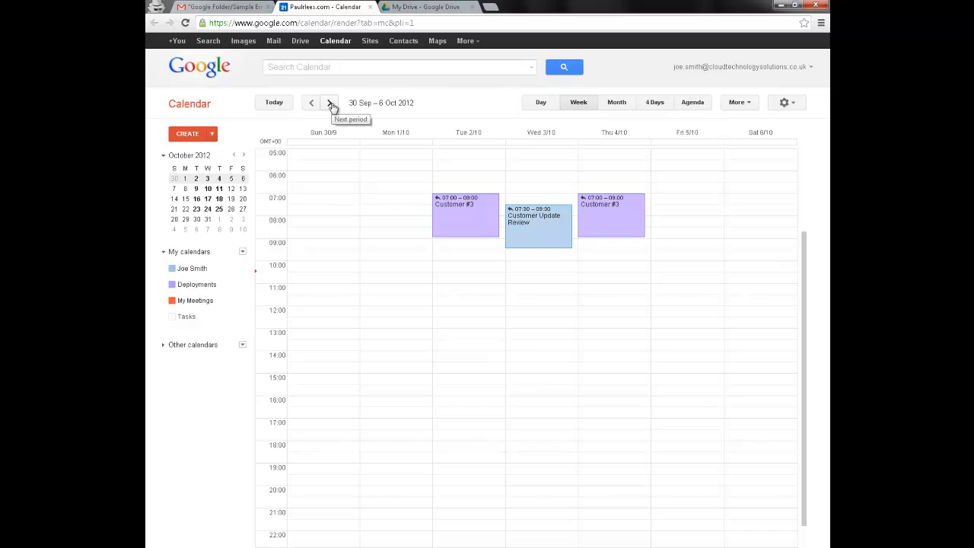
left_click(331, 103)
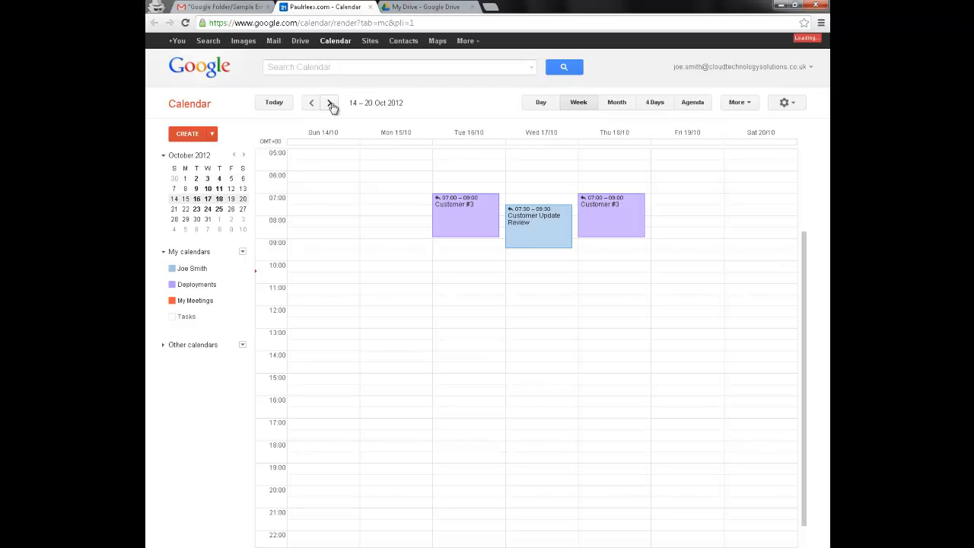
mouse_move(200, 264)
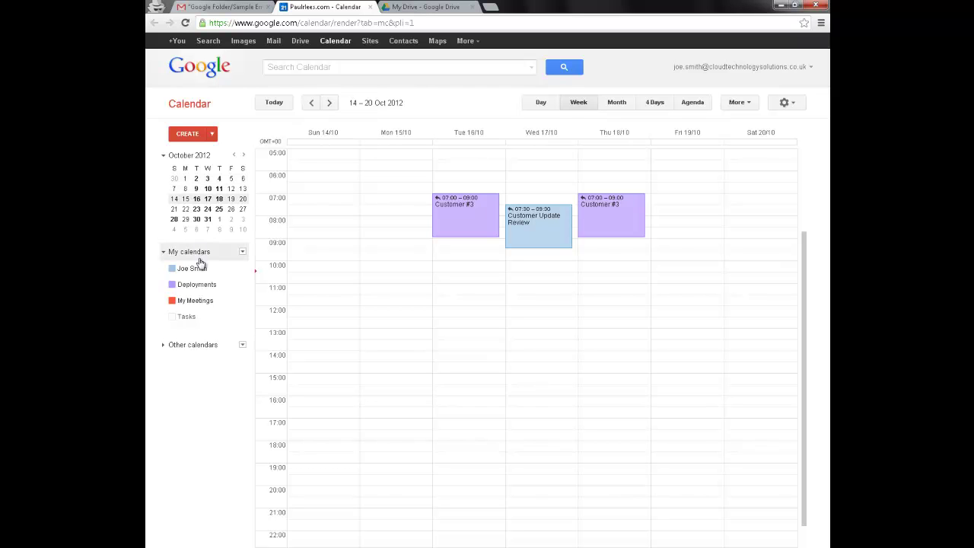
mouse_move(196, 300)
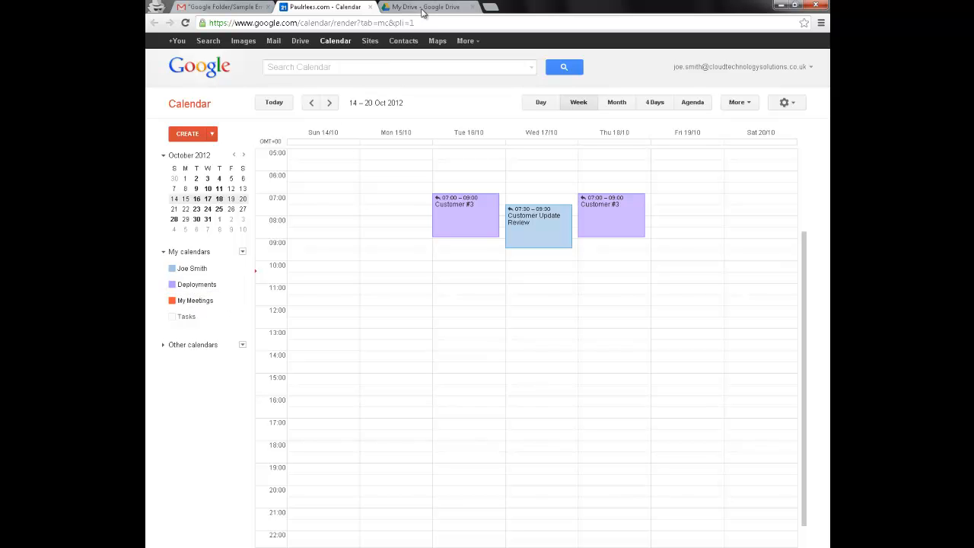
left_click(420, 6)
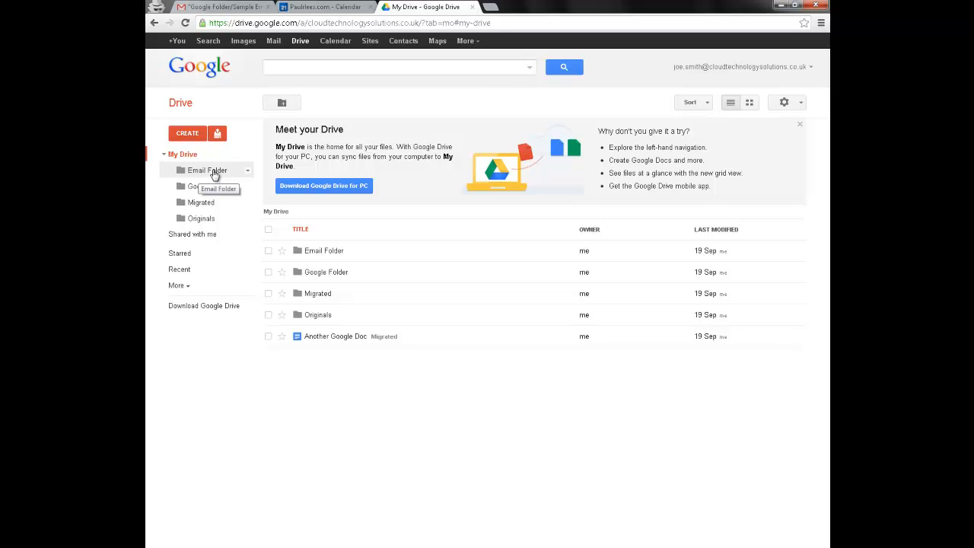
Step: Browse Email Folder and Google Folder in Drive, ending on Originals with its four files
left_click(209, 169)
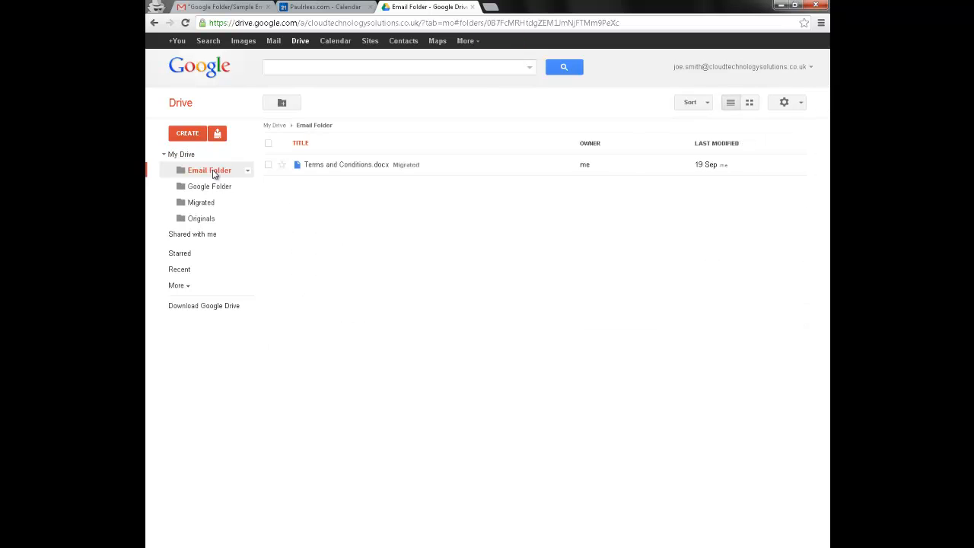
mouse_move(338, 168)
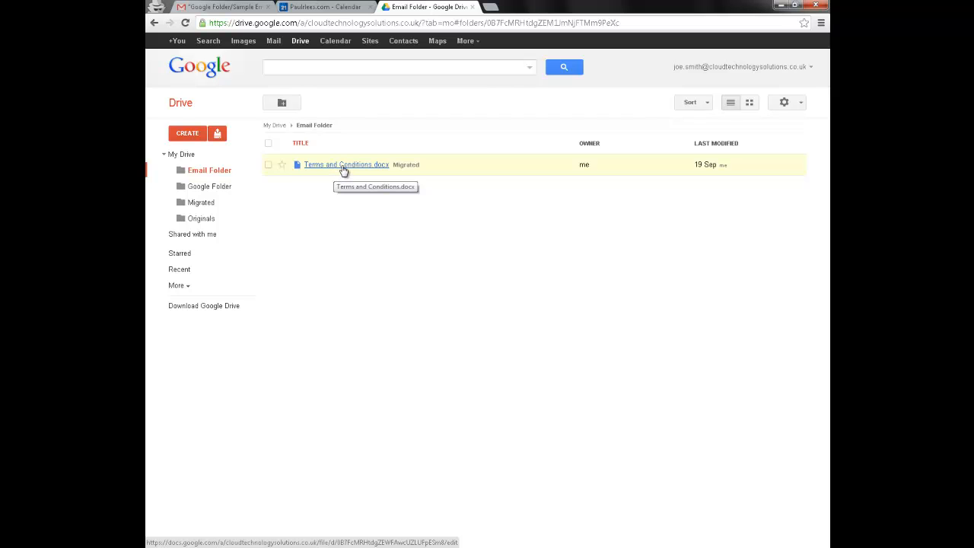
mouse_move(265, 210)
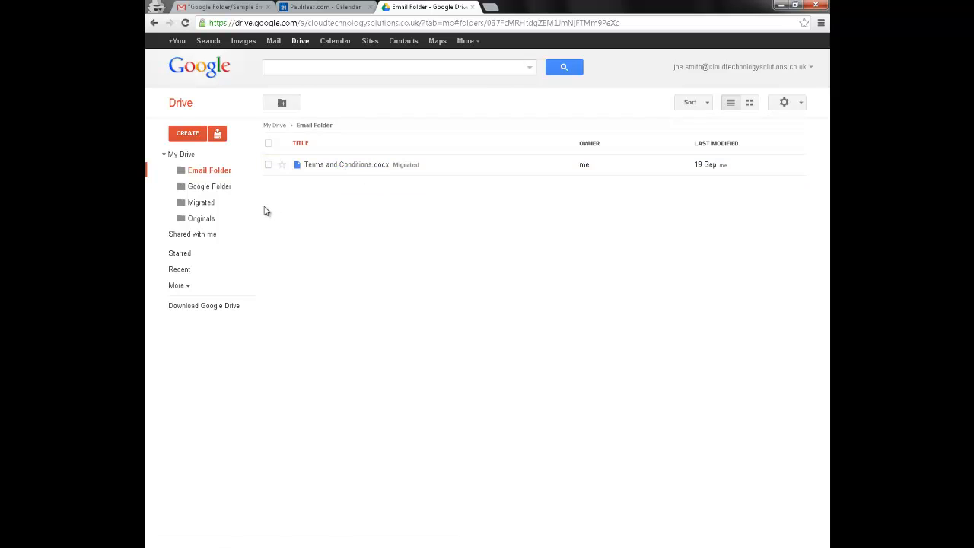
left_click(209, 185)
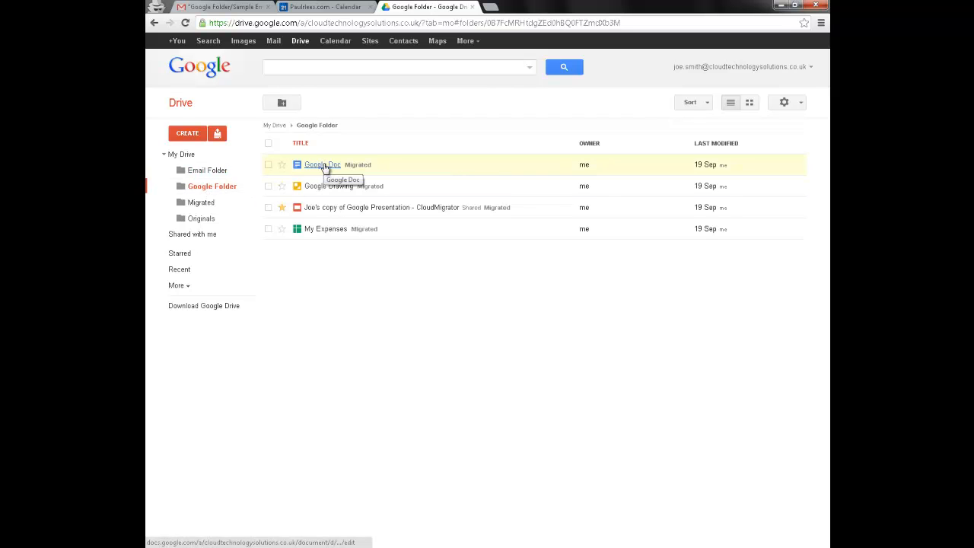
mouse_move(328, 207)
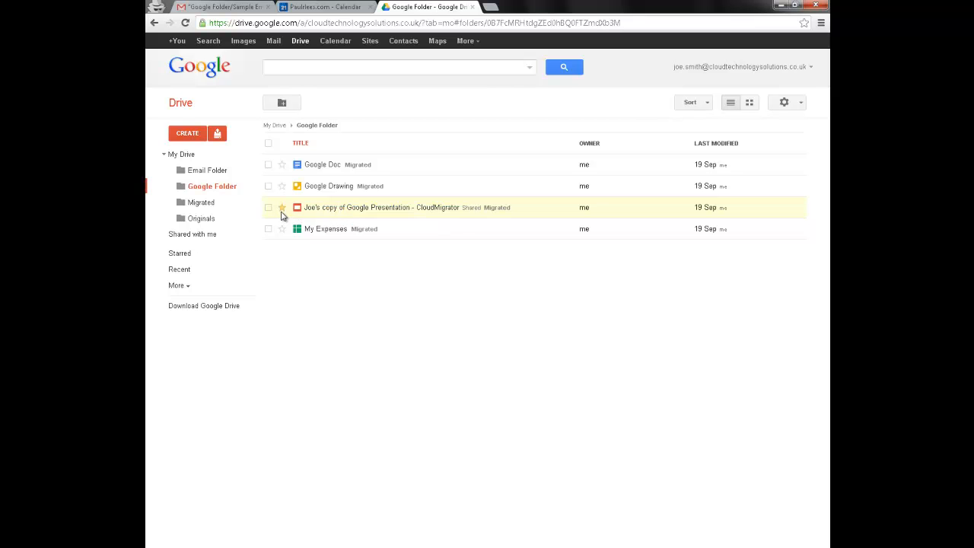
left_click(201, 219)
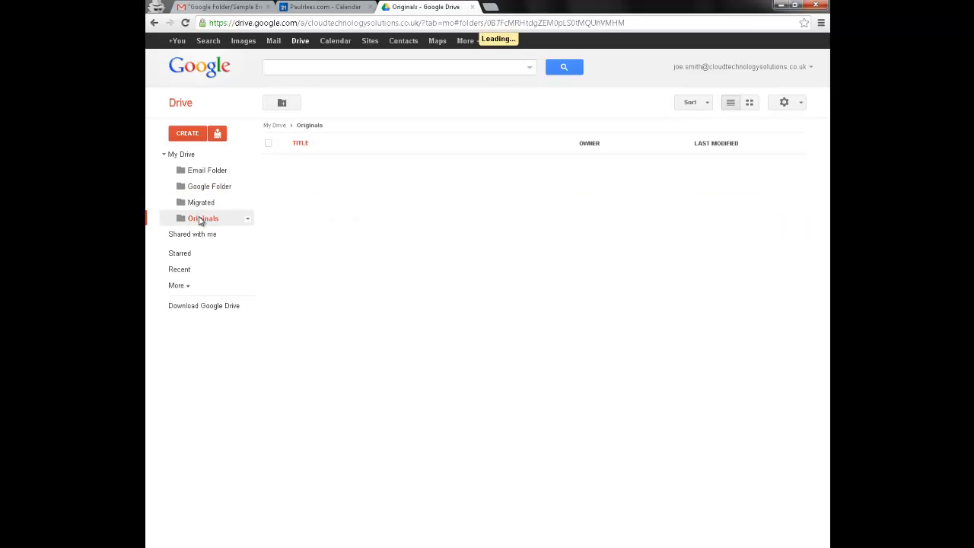
left_click(203, 218)
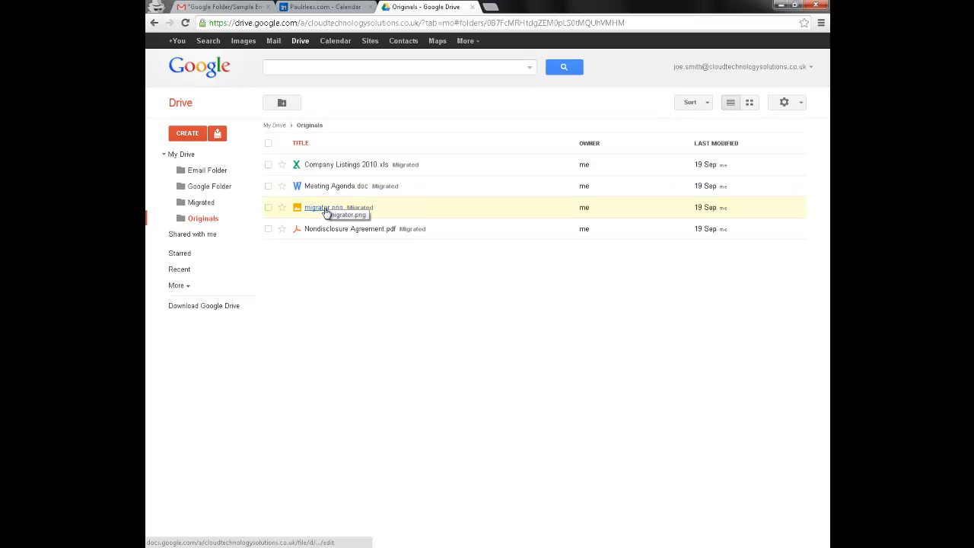
mouse_move(318, 257)
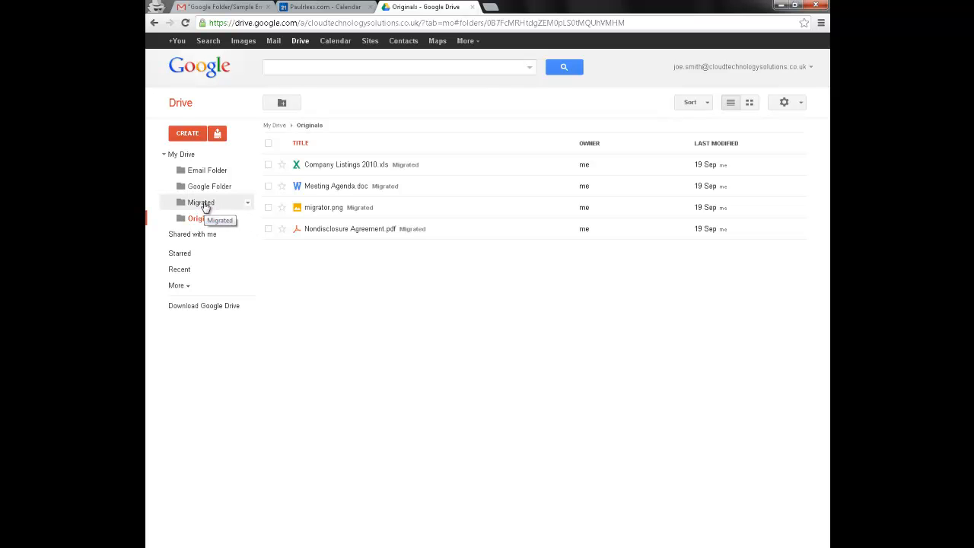
Step: Open the Drive Migrated folder to list every migrated file with its source folder label
left_click(202, 201)
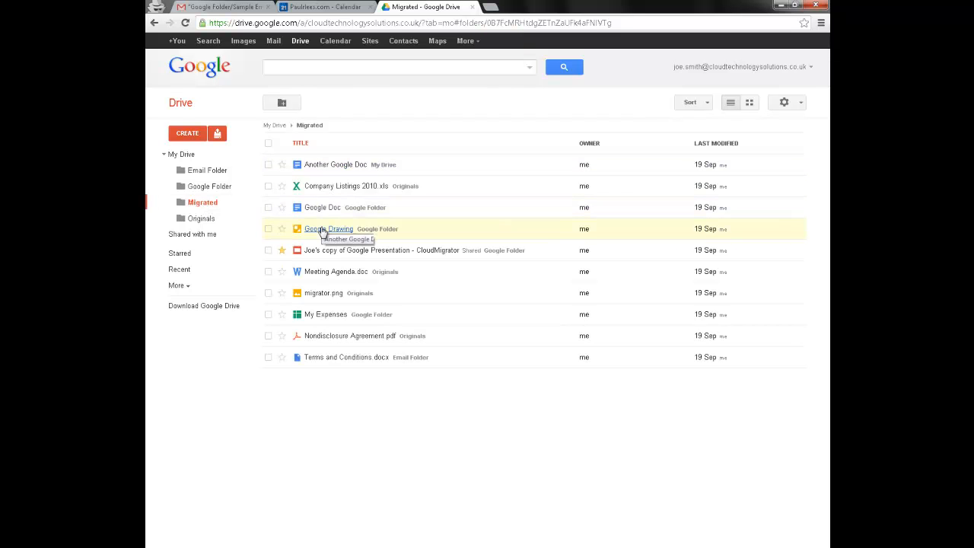
mouse_move(322, 381)
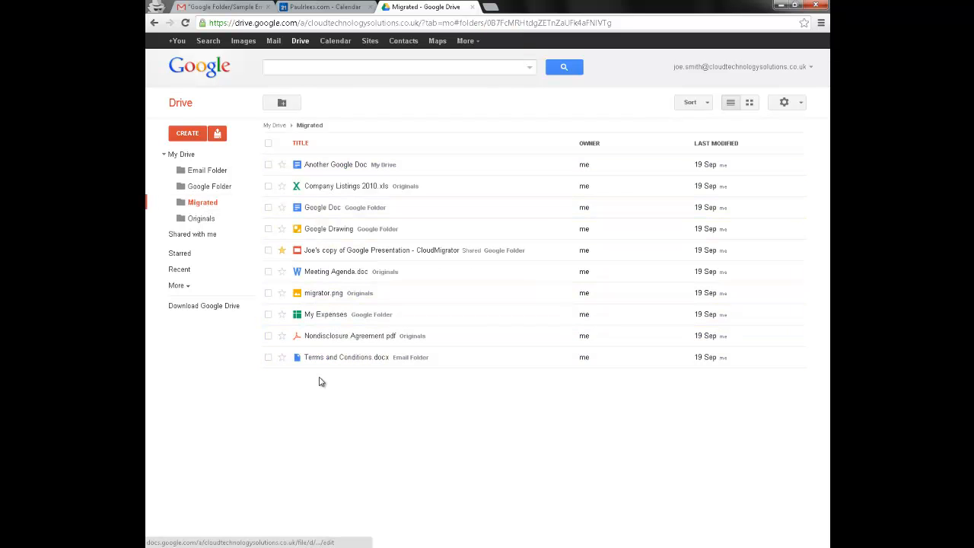